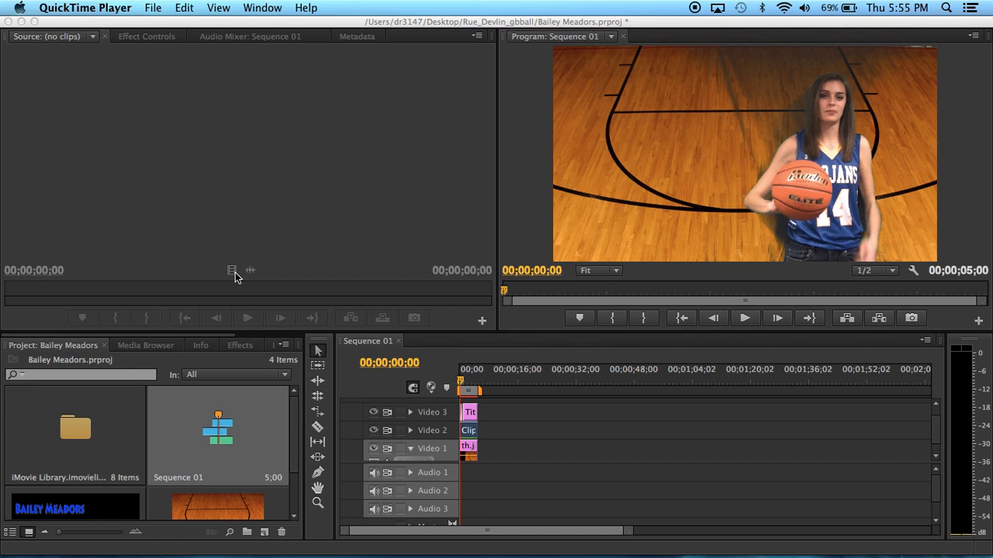
pyautogui.moveTo(571, 200)
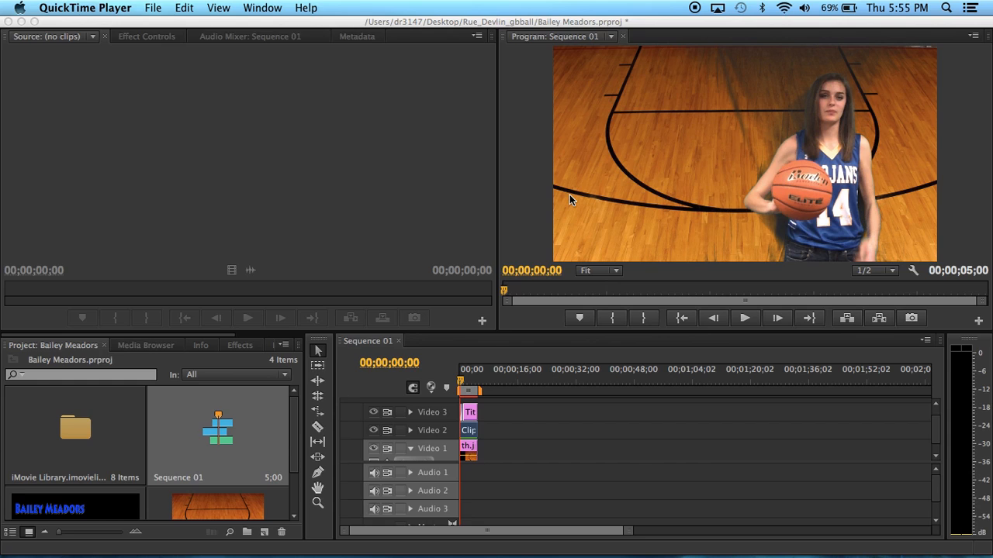
pyautogui.moveTo(799, 80)
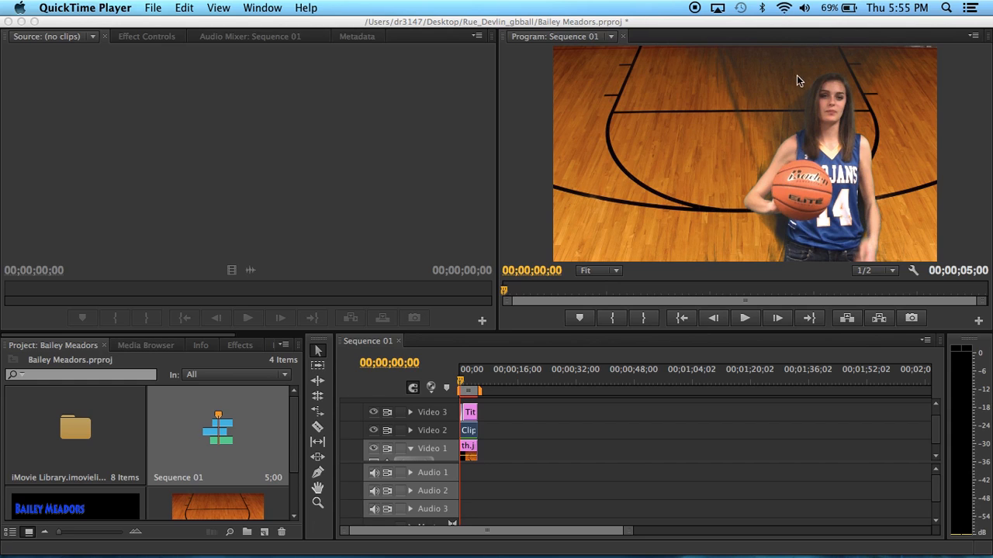
pyautogui.moveTo(721, 208)
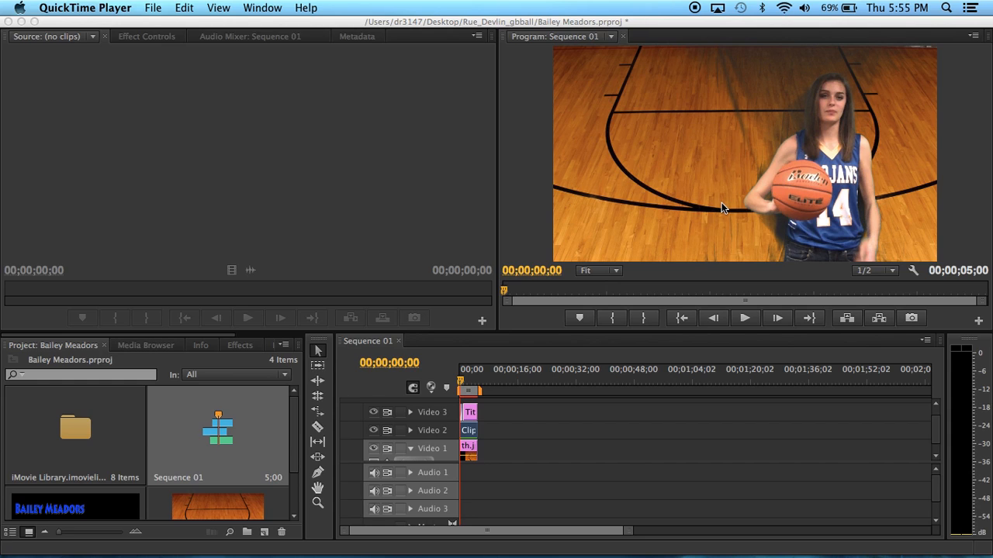
pyautogui.moveTo(565, 223)
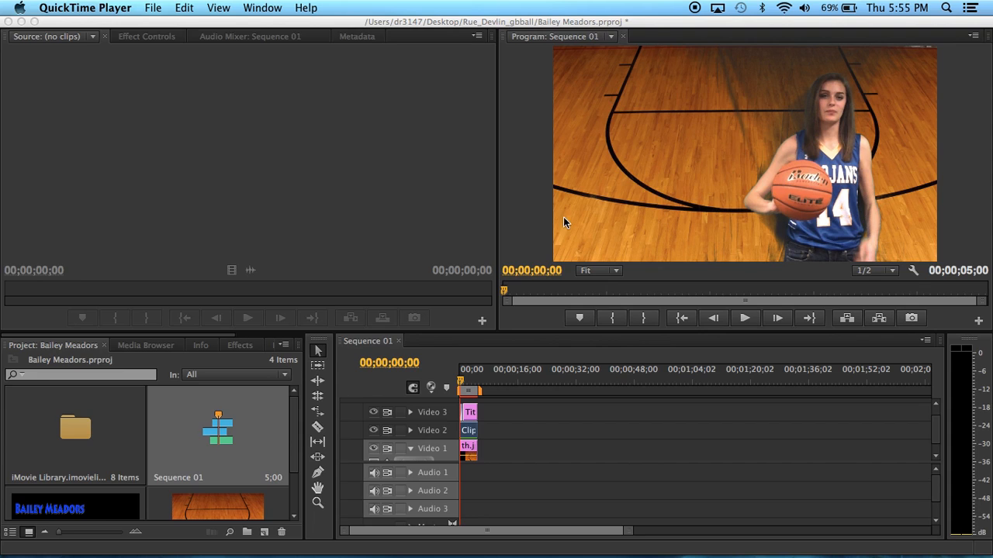
pyautogui.moveTo(452, 273)
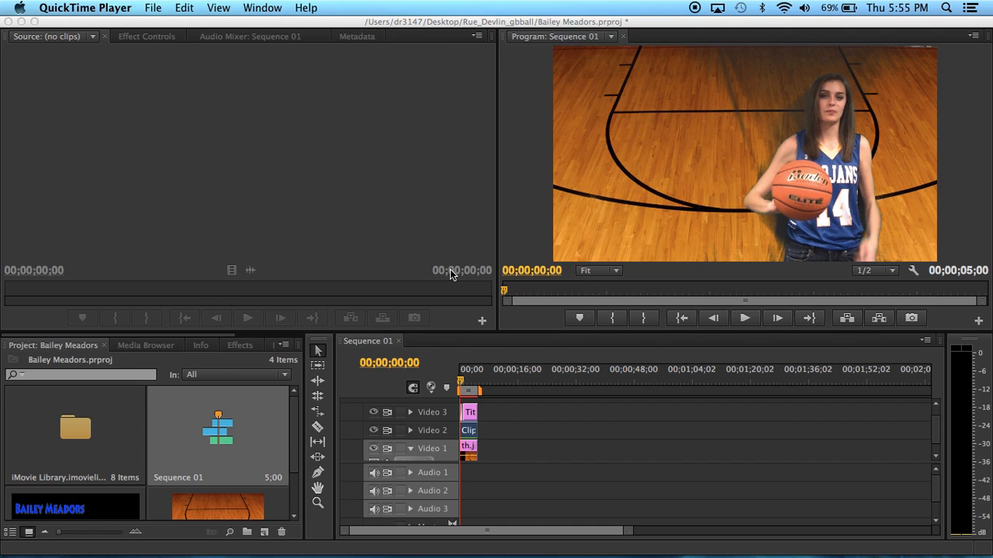
pyautogui.moveTo(390, 270)
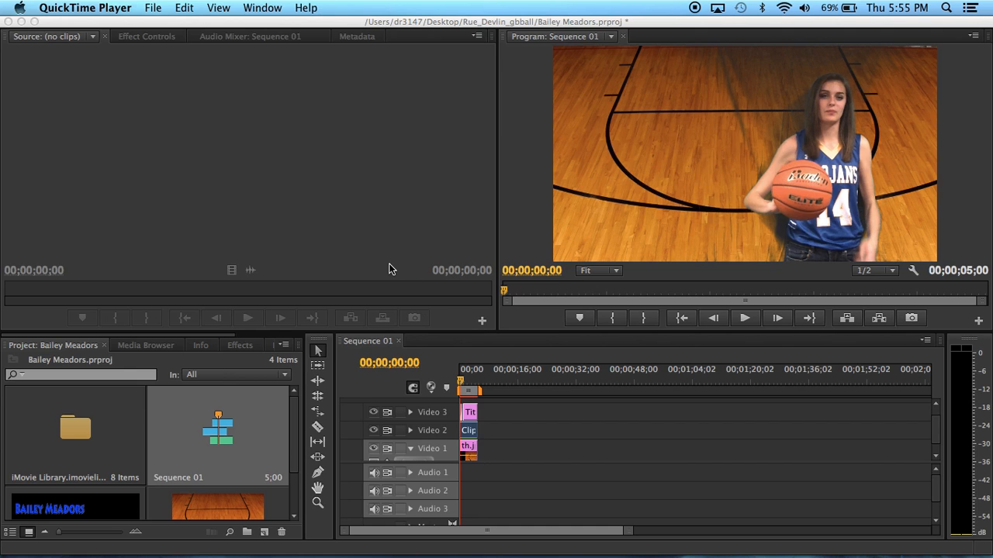
# - Browse the File and Title menus, then search the Effects panel for 'ultra' and clear the search
pyautogui.click(130, 8)
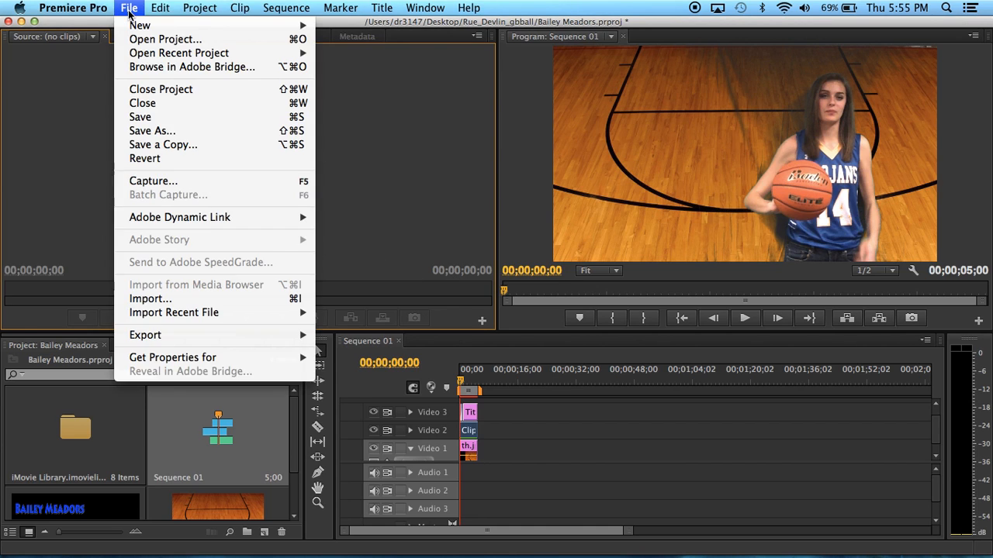
pyautogui.moveTo(261, 290)
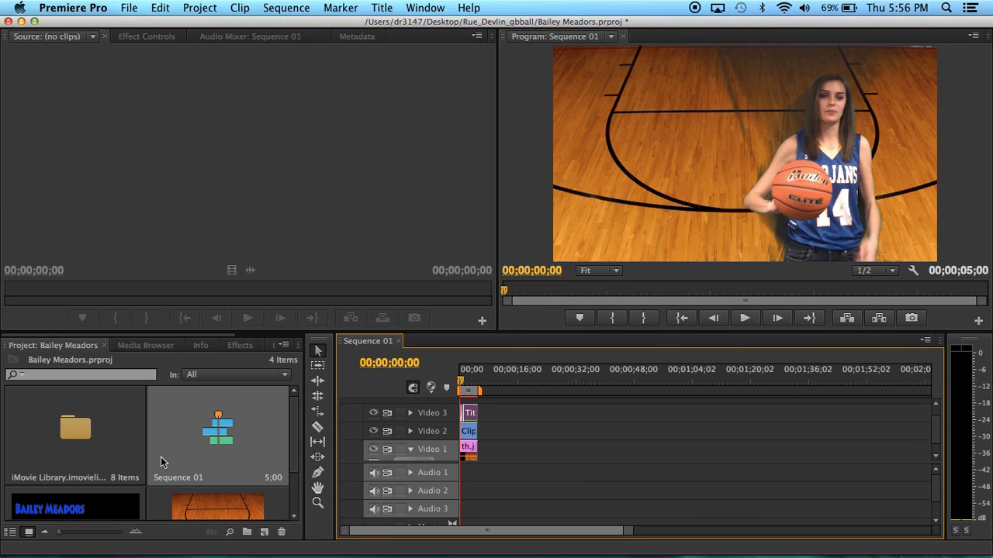
pyautogui.click(382, 7)
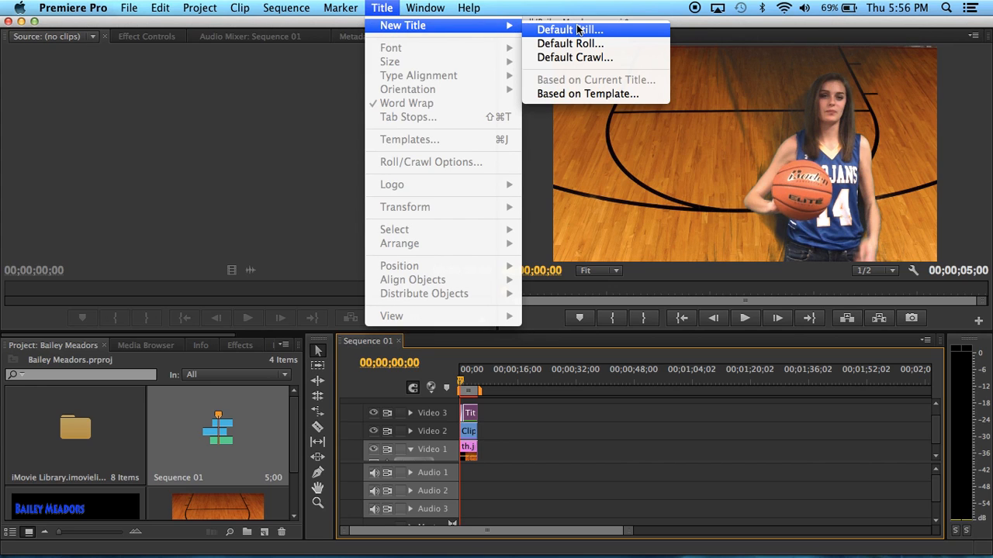
pyautogui.moveTo(602, 31)
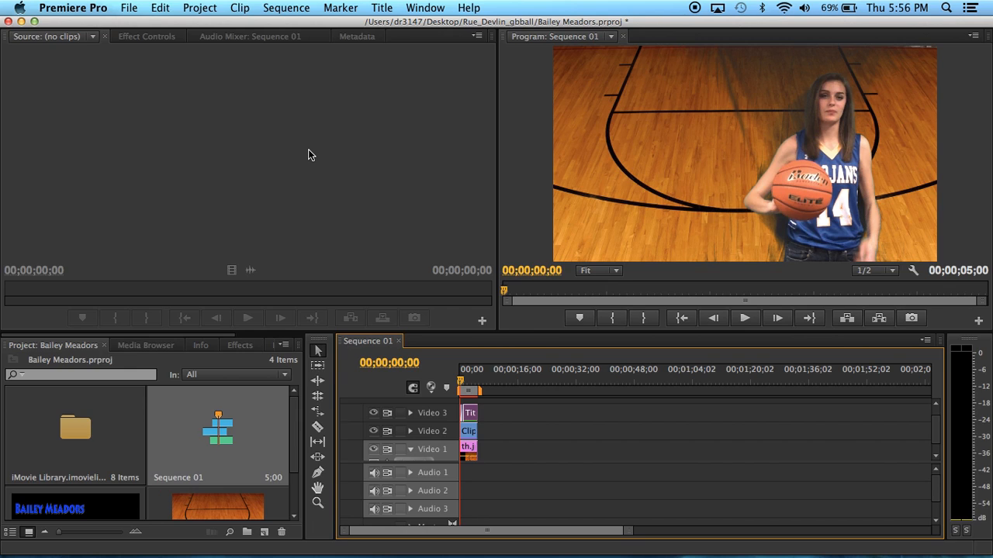
pyautogui.moveTo(473, 459)
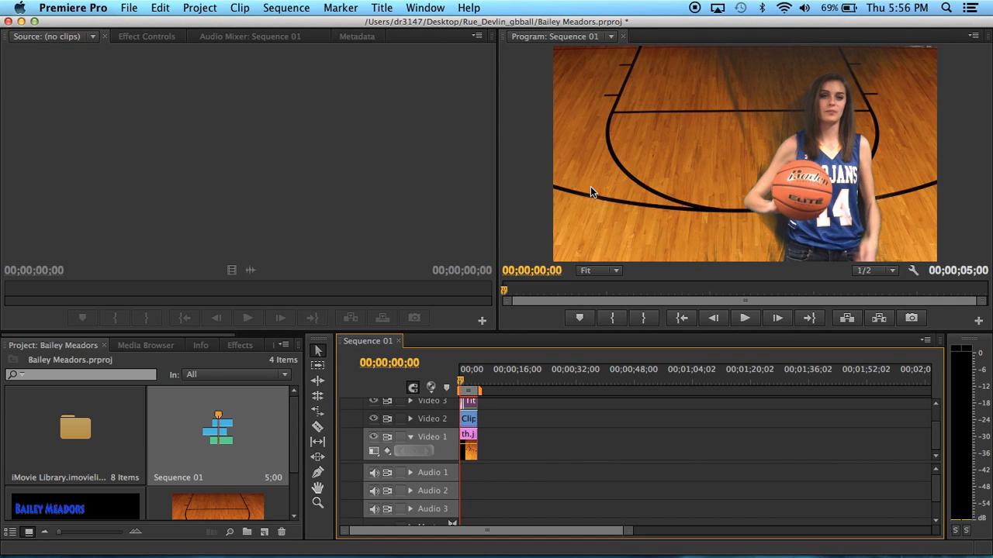
pyautogui.moveTo(841, 87)
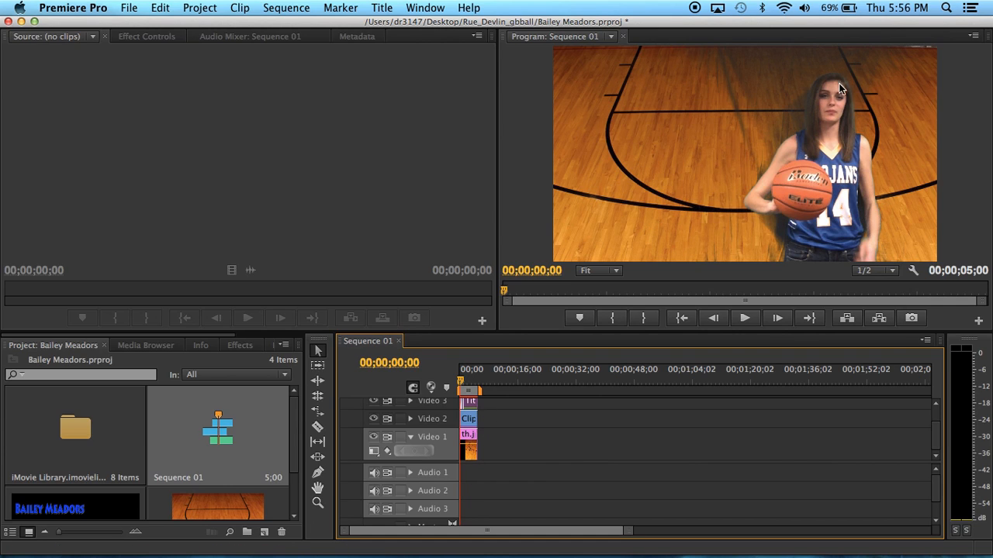
pyautogui.moveTo(692, 223)
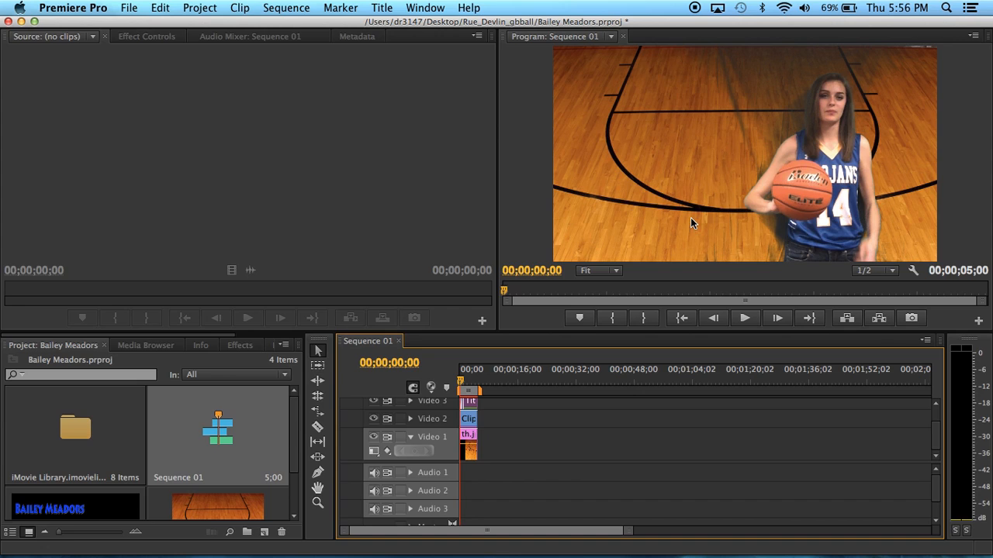
pyautogui.moveTo(331, 267)
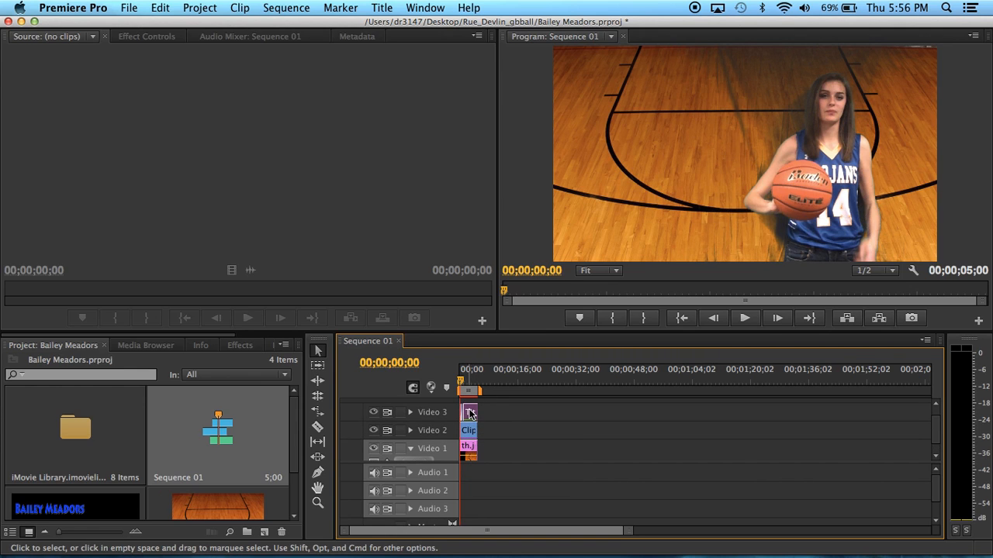
pyautogui.moveTo(468, 463)
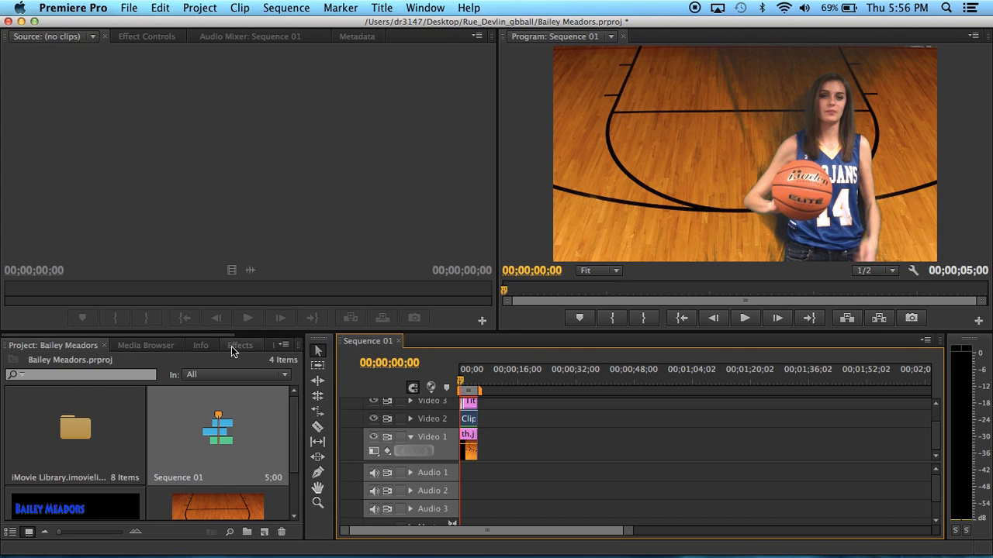
pyautogui.click(240, 344)
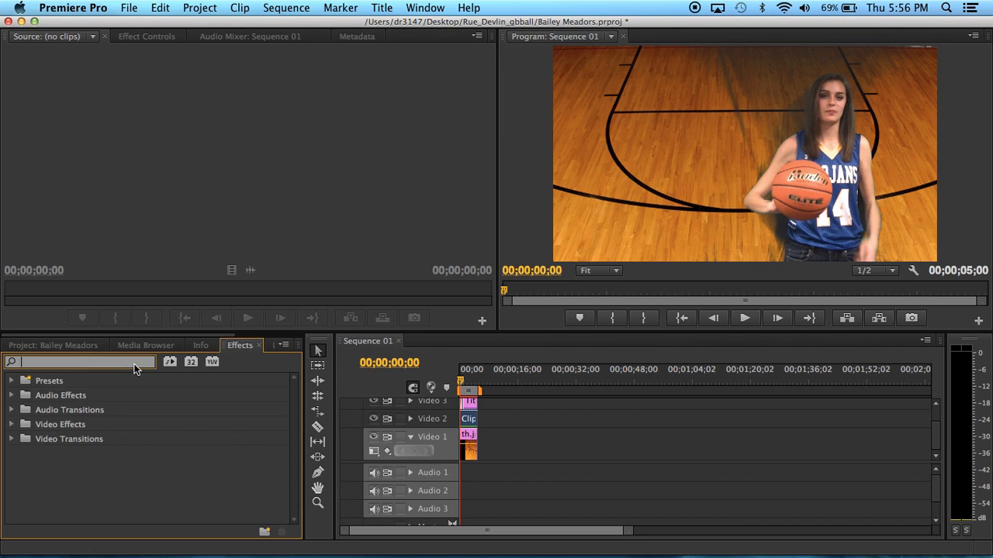
pyautogui.write('ultra')
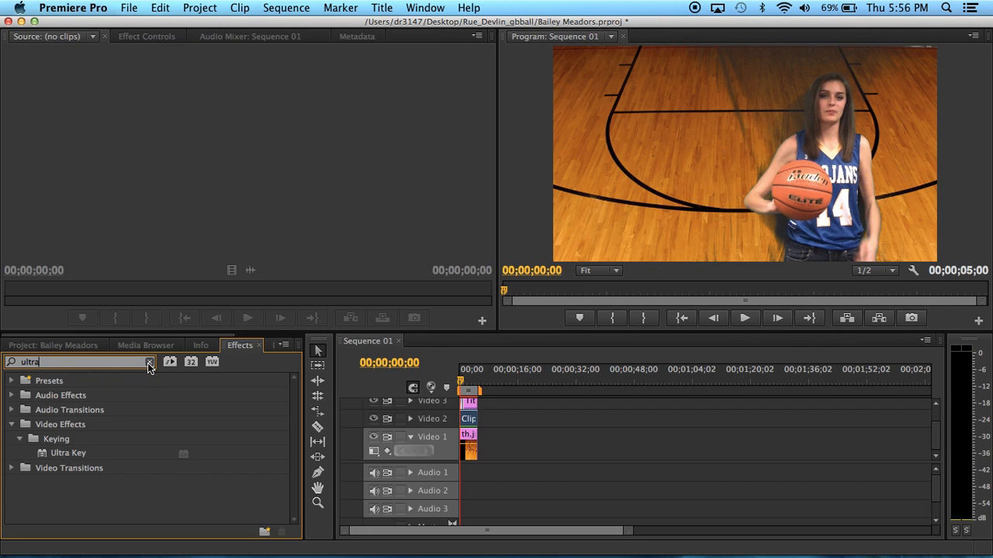
pyautogui.click(149, 363)
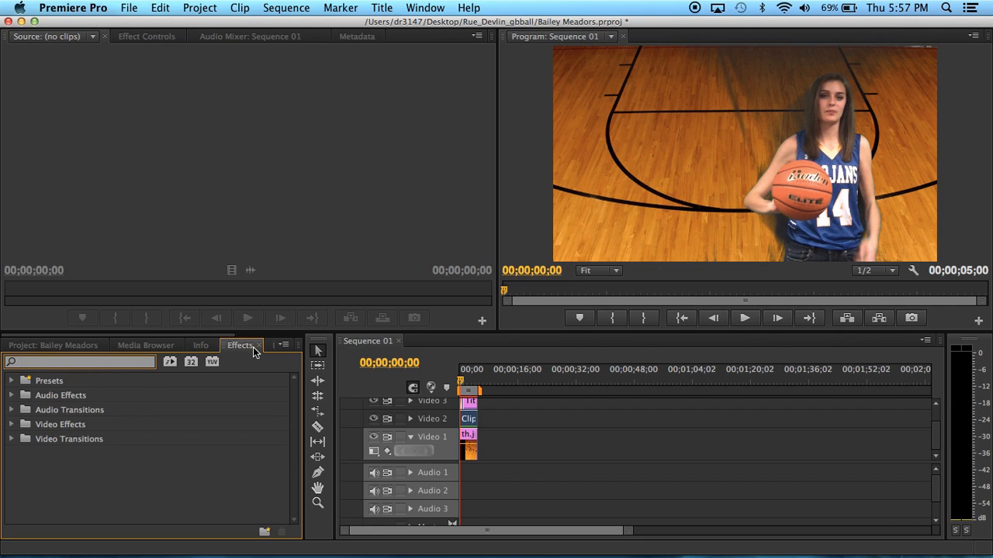
pyautogui.moveTo(397, 410)
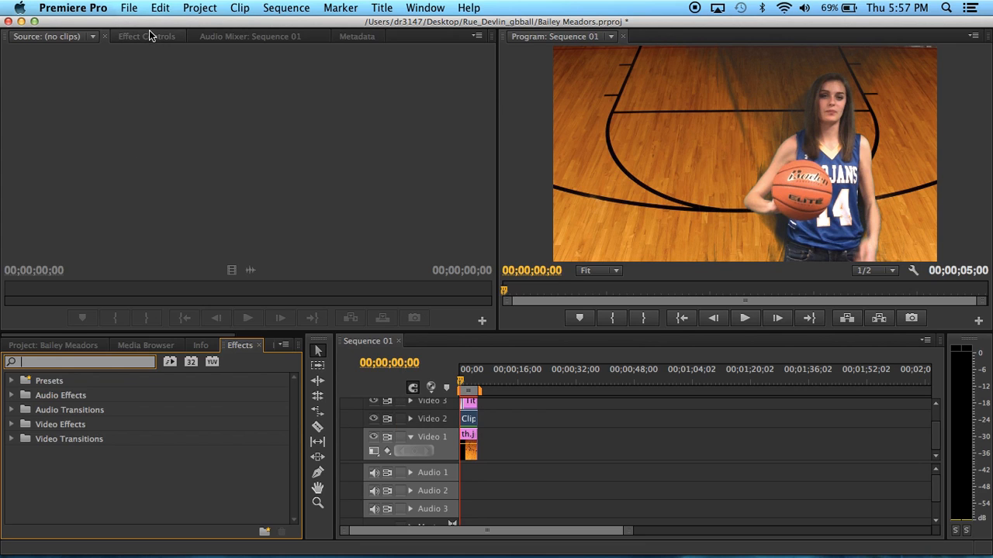
# - Switch Ultra Key's Setting to Default, then back to Aggressive in Effect Controls
pyautogui.click(146, 35)
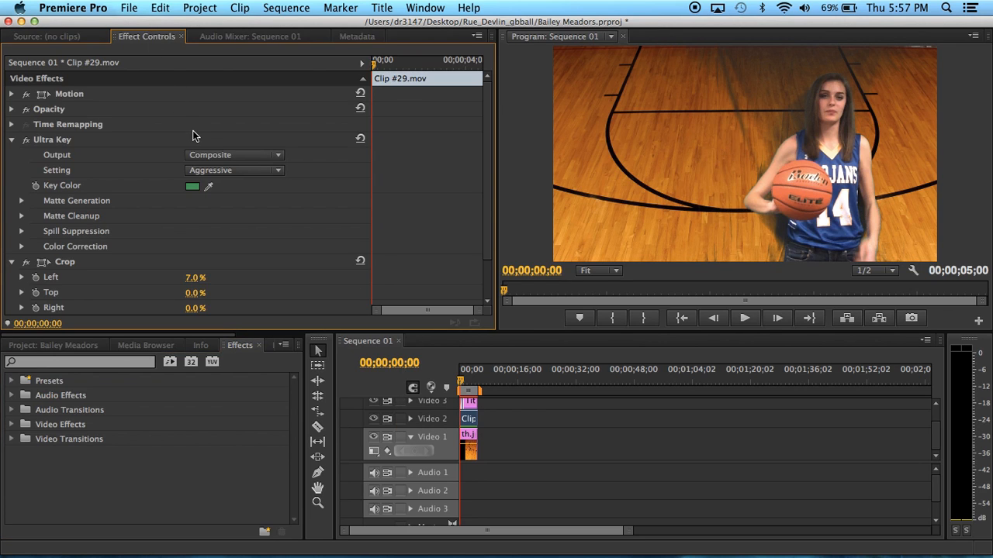
pyautogui.moveTo(78, 225)
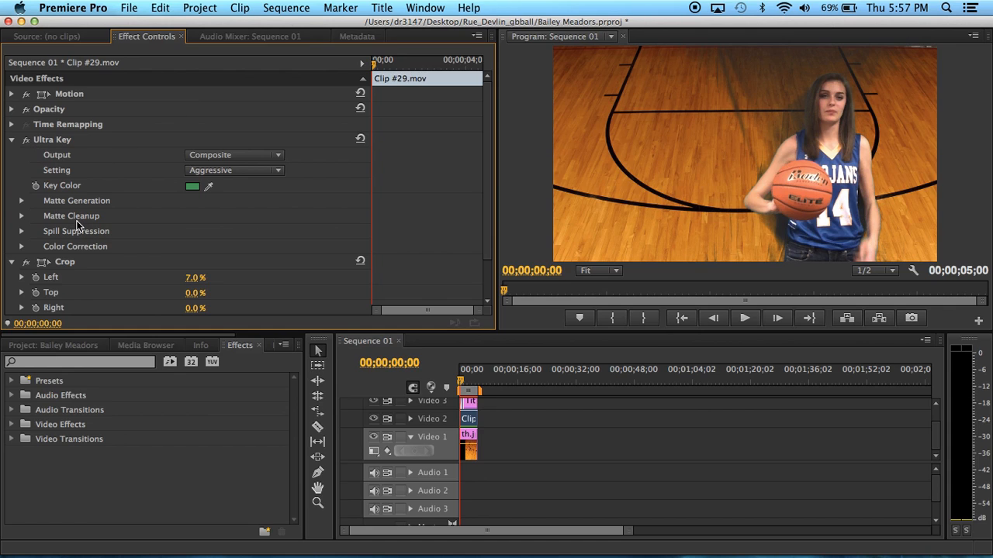
pyautogui.moveTo(65, 140)
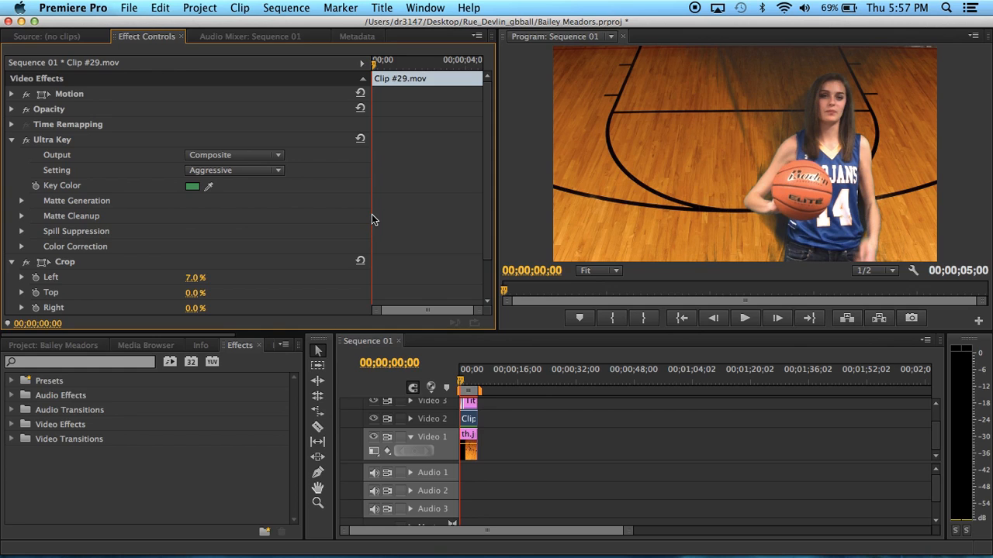
pyautogui.moveTo(613, 204)
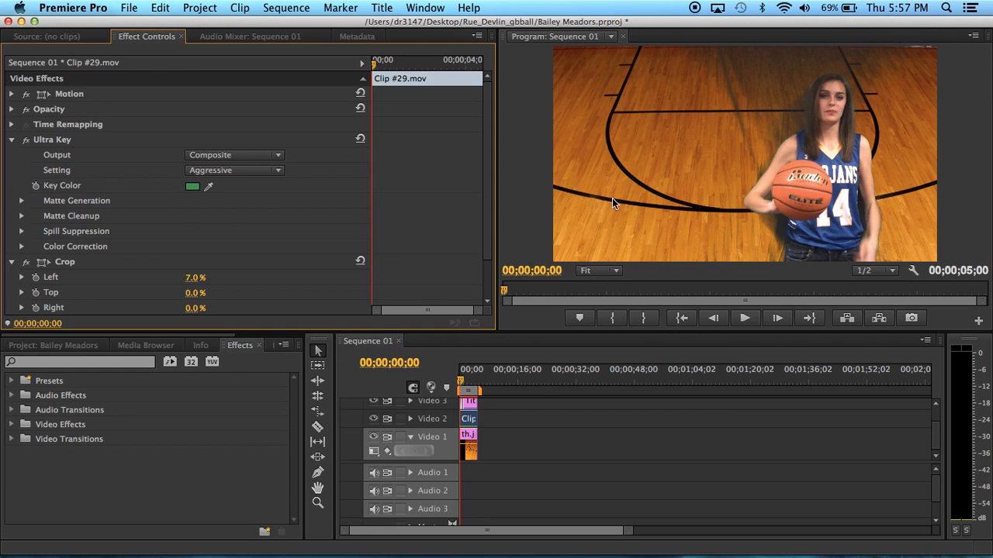
pyautogui.moveTo(651, 238)
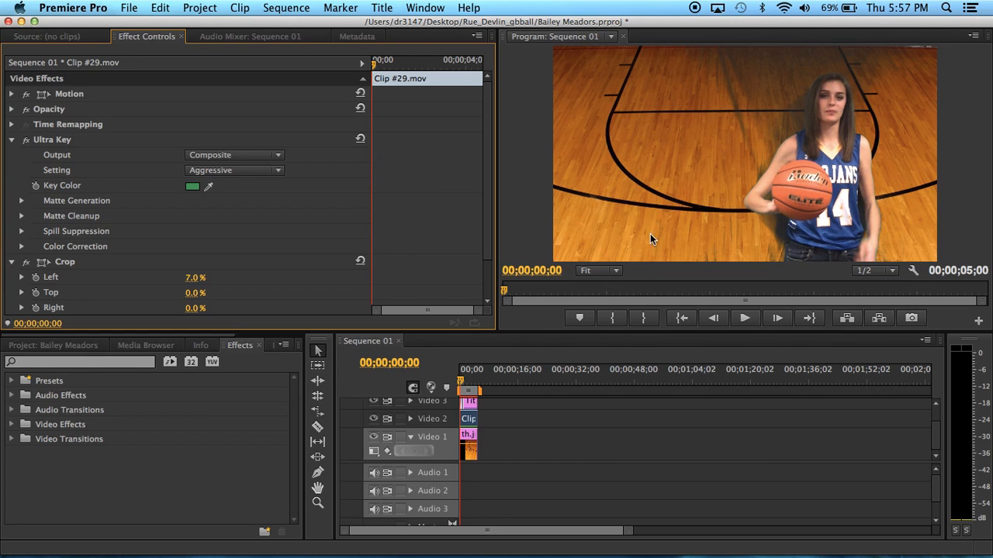
pyautogui.moveTo(781, 84)
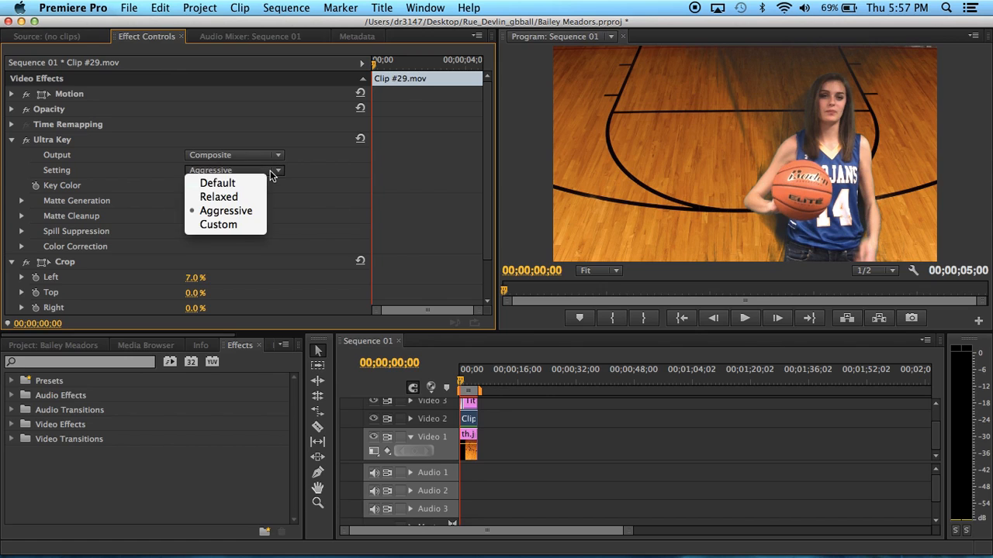
pyautogui.moveTo(240, 192)
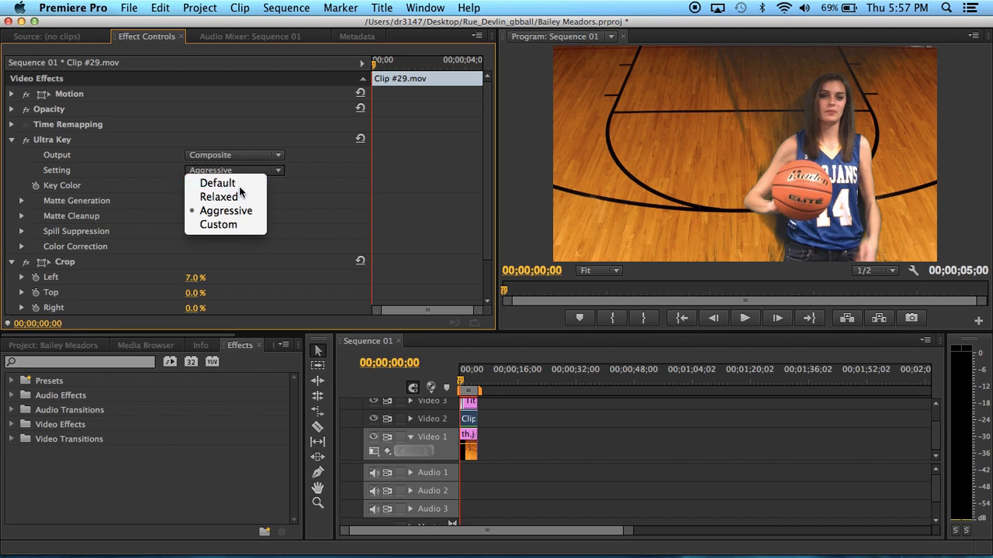
pyautogui.click(217, 183)
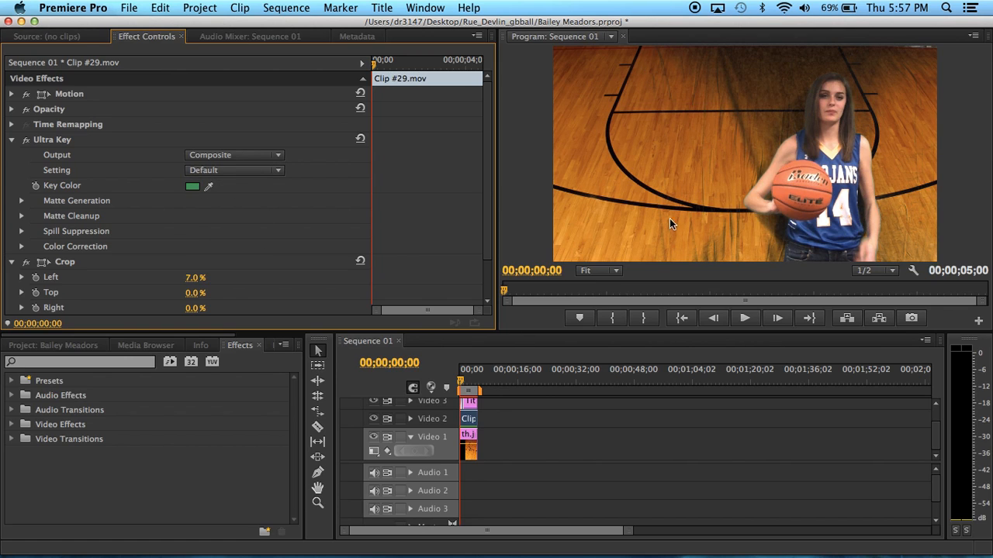
pyautogui.moveTo(387, 217)
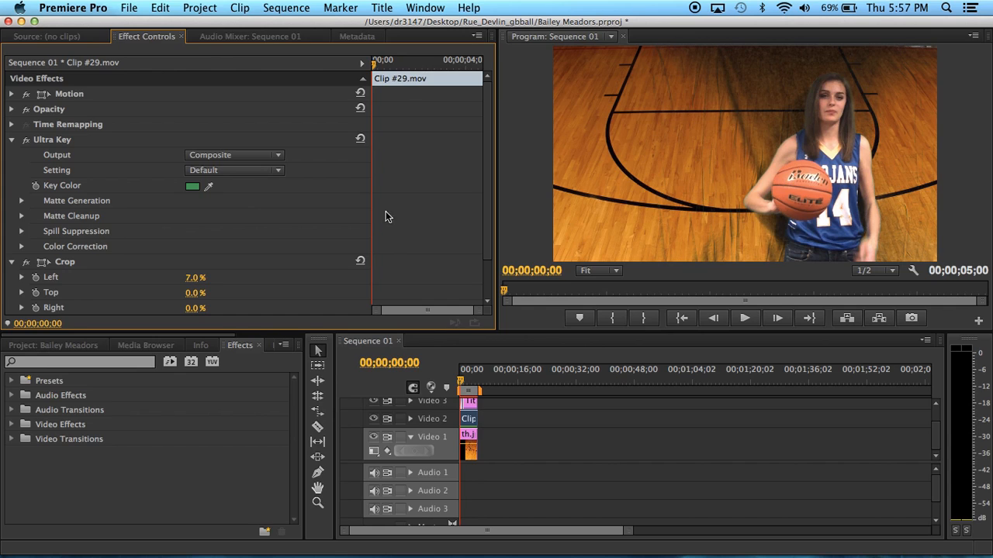
pyautogui.moveTo(239, 209)
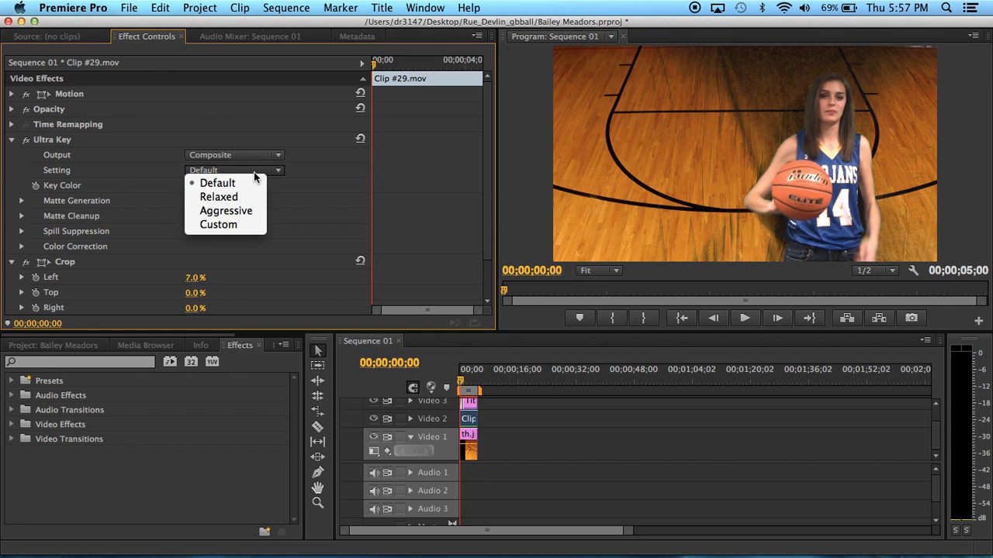
pyautogui.moveTo(242, 176)
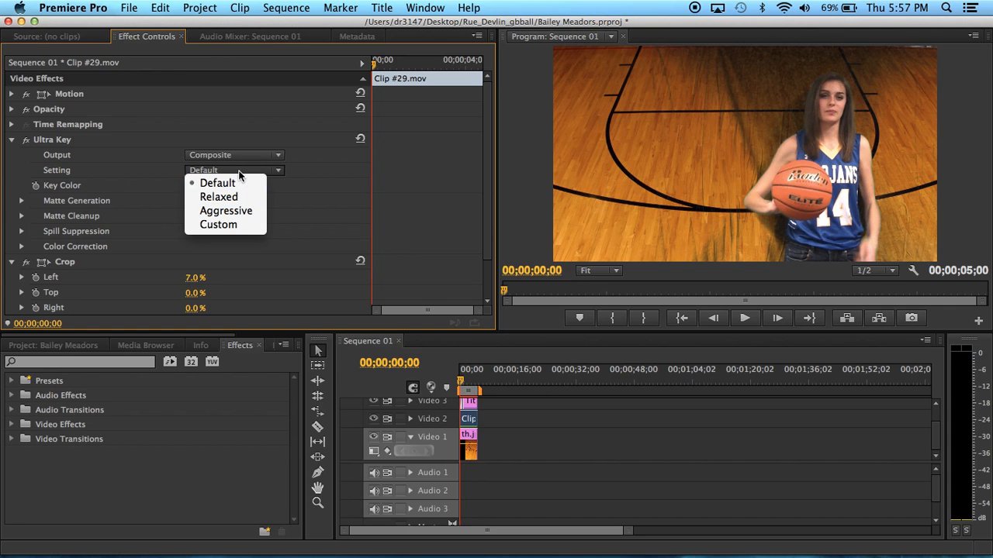
pyautogui.click(218, 183)
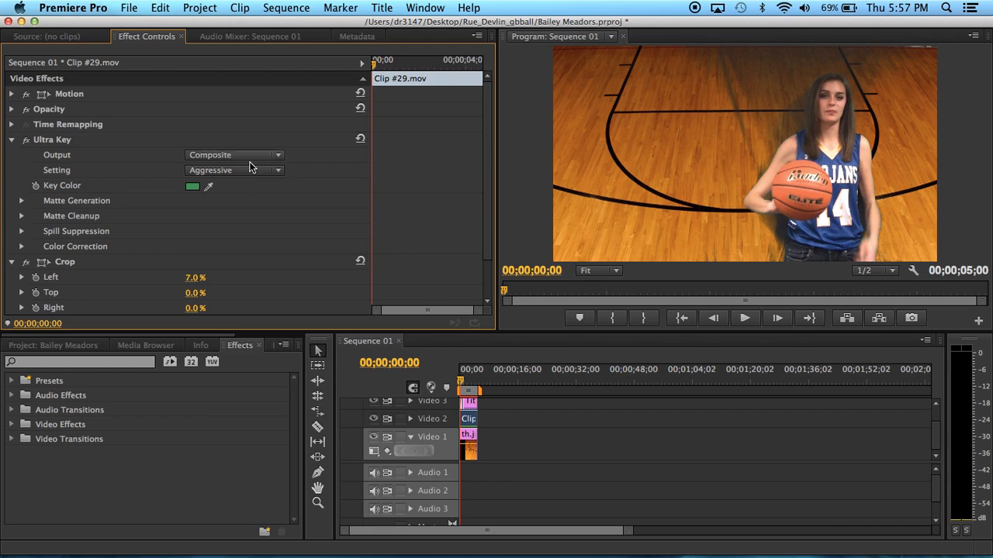
pyautogui.moveTo(728, 191)
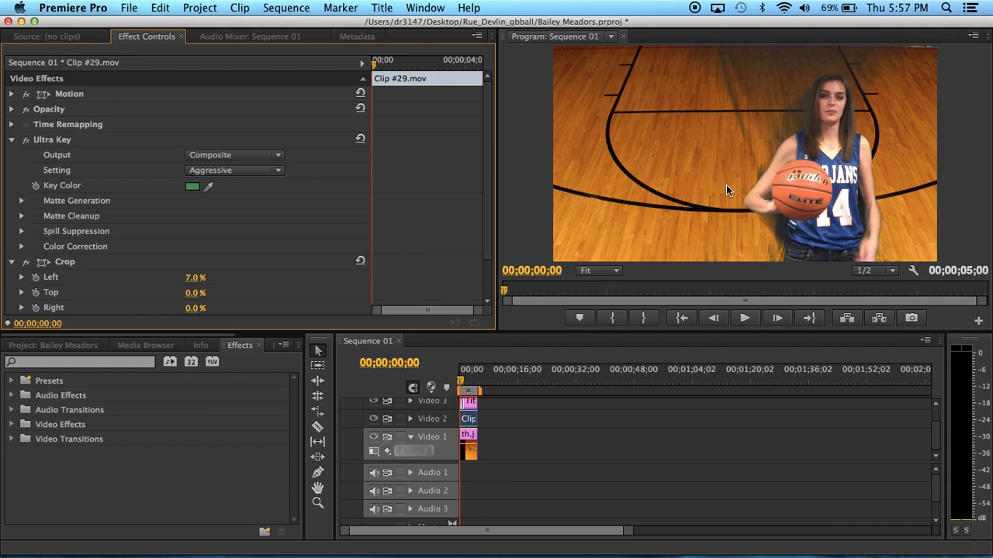
pyautogui.moveTo(653, 124)
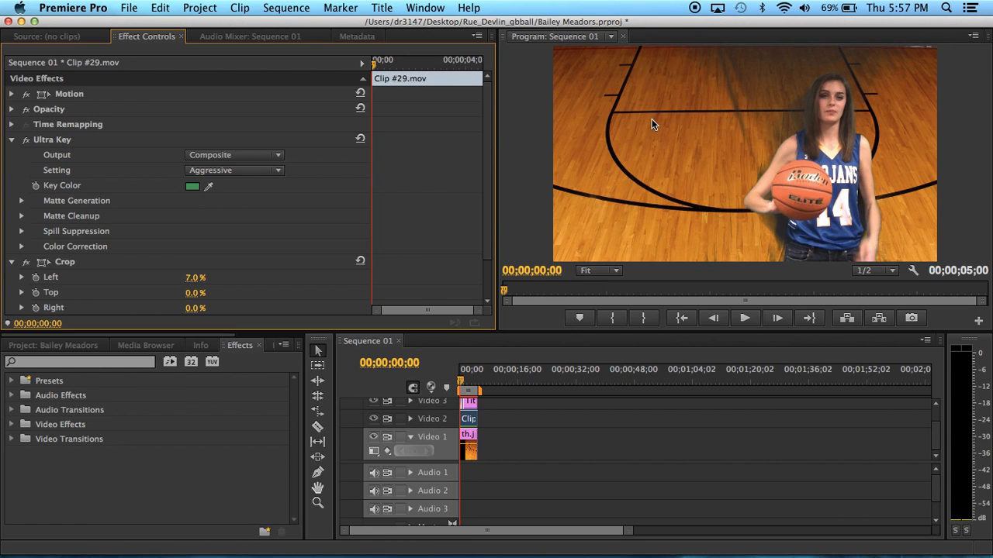
pyautogui.moveTo(586, 111)
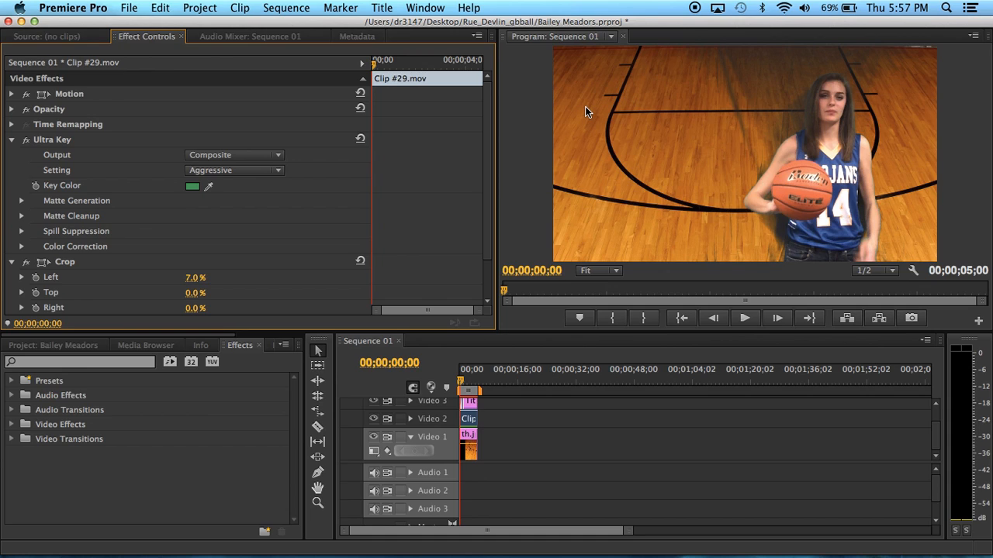
pyautogui.moveTo(480, 456)
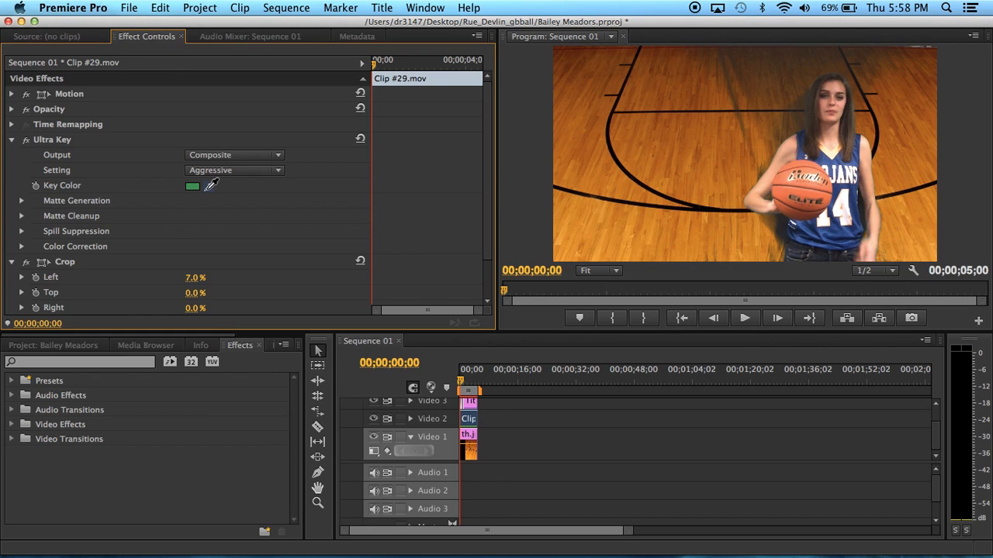
# - Sample the green backdrop as Ultra Key's Key Color with the eyedropper
pyautogui.click(192, 186)
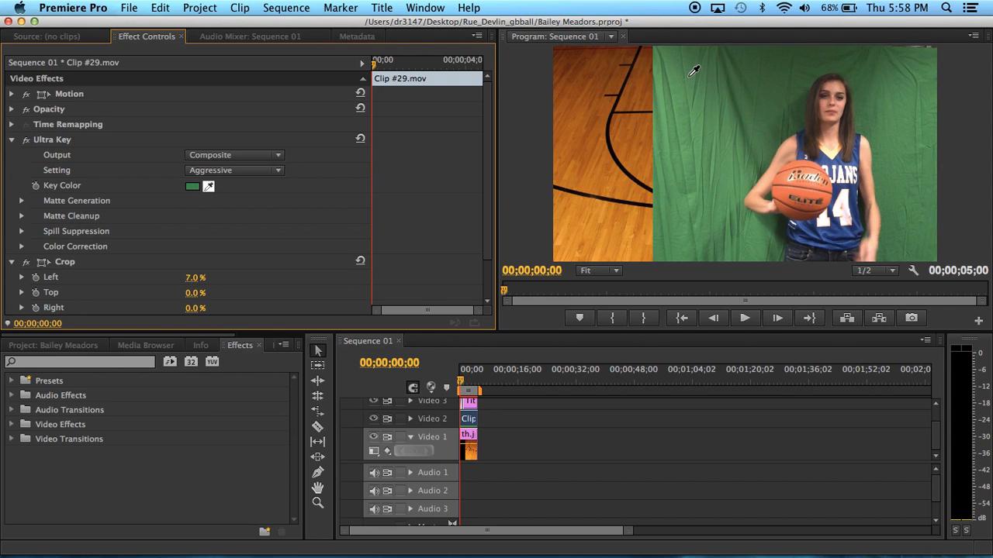
pyautogui.click(208, 186)
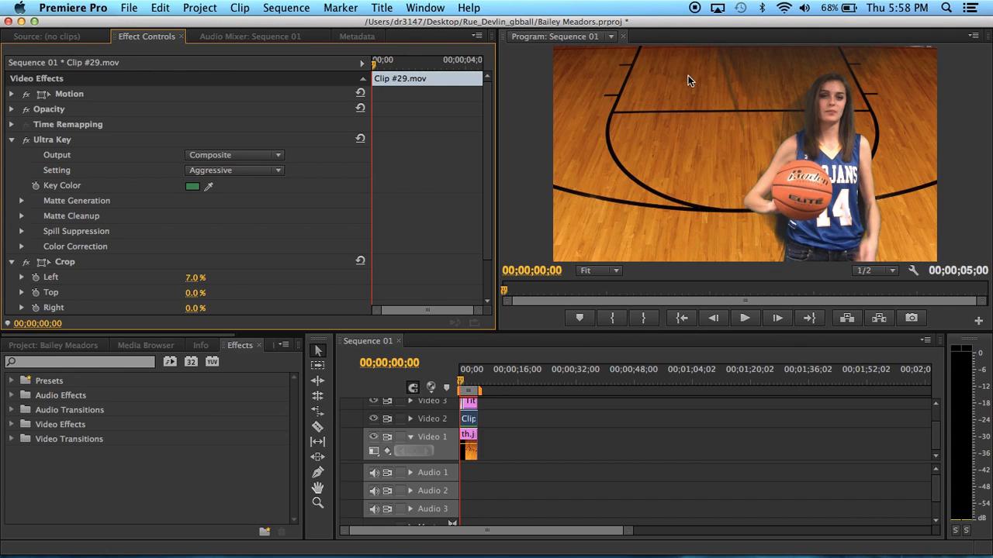
pyautogui.moveTo(680, 86)
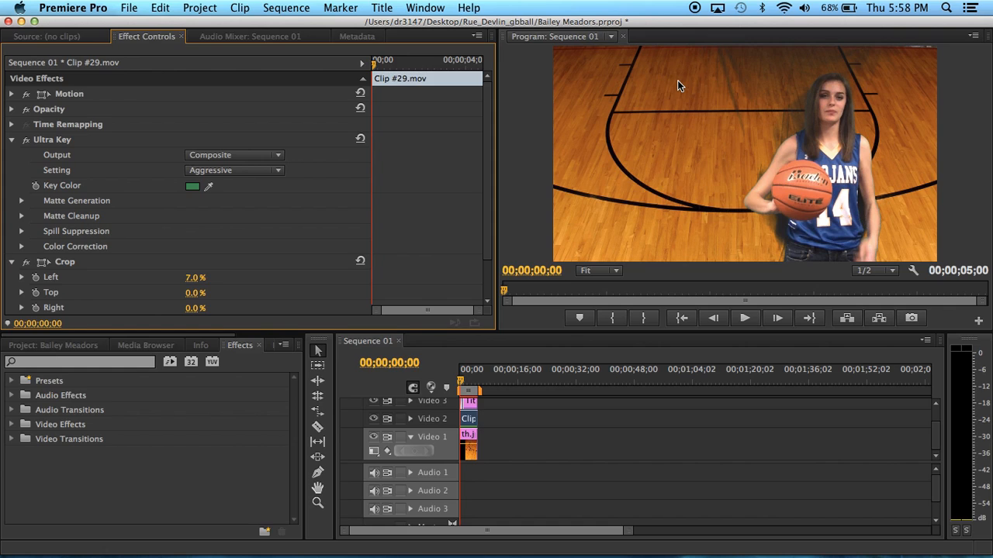
pyautogui.moveTo(847, 235)
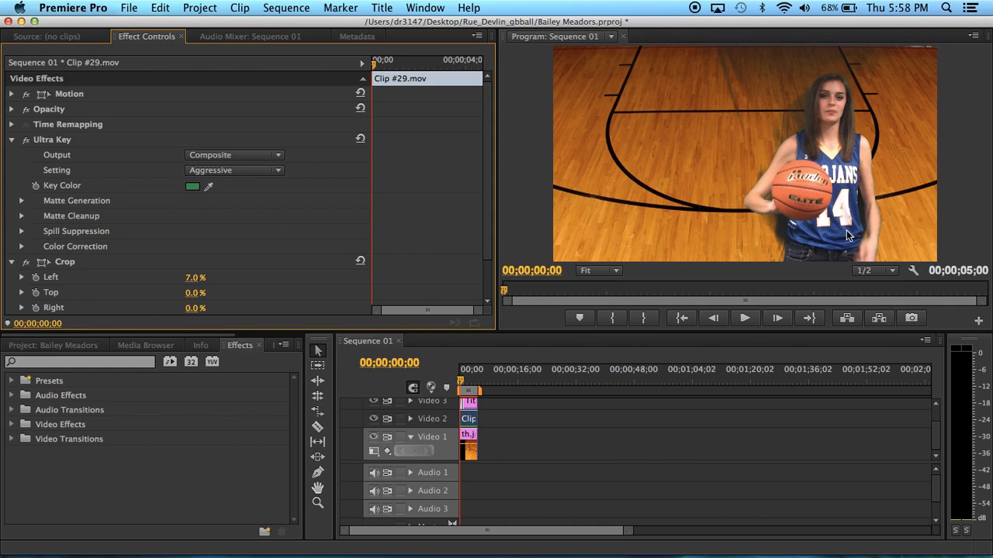
pyautogui.moveTo(728, 226)
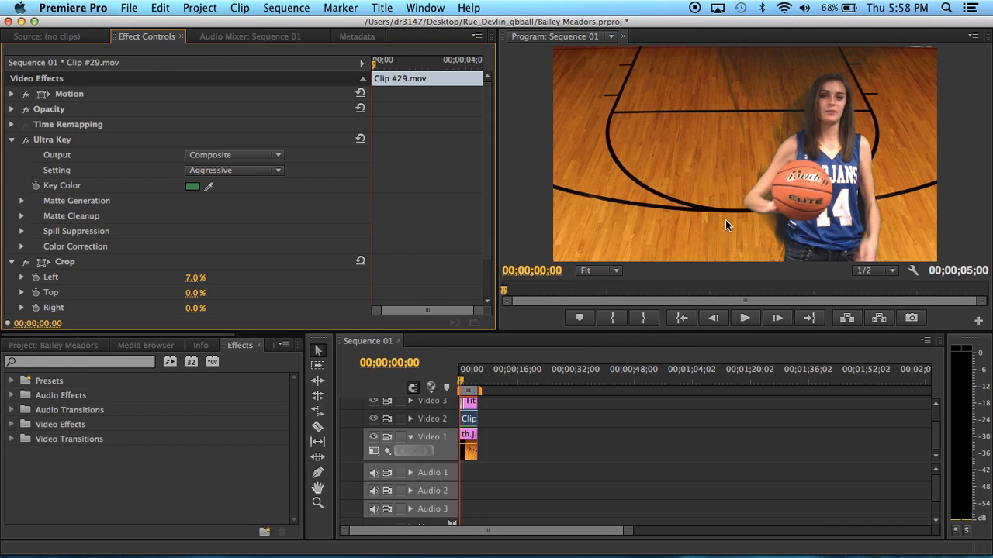
pyautogui.moveTo(628, 214)
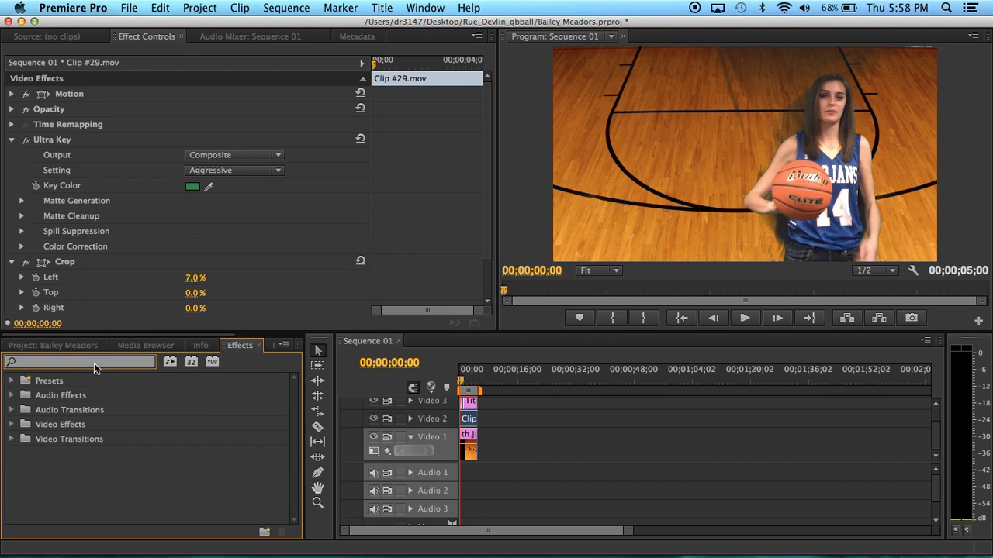
pyautogui.write('crop')
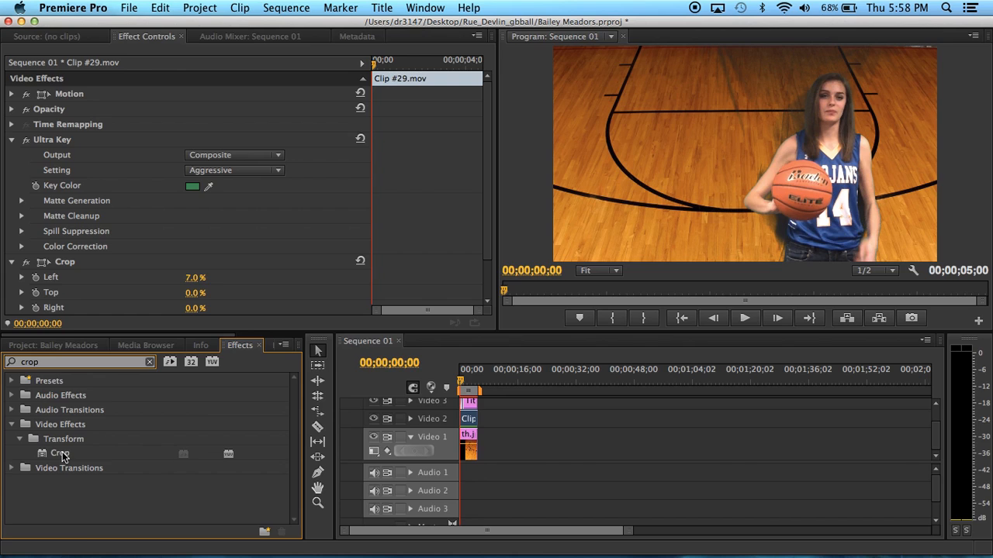
pyautogui.moveTo(226, 403)
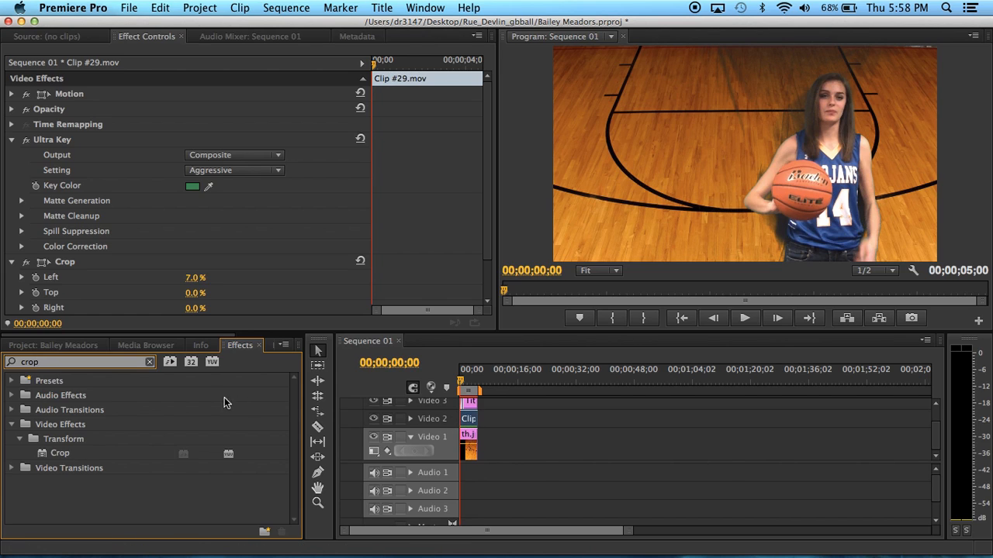
pyautogui.moveTo(469, 425)
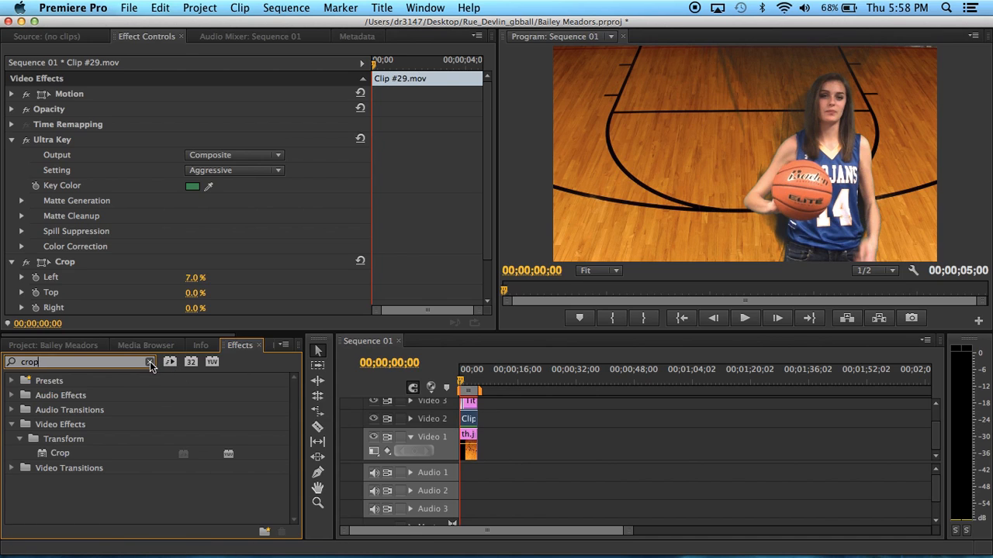
pyautogui.click(149, 363)
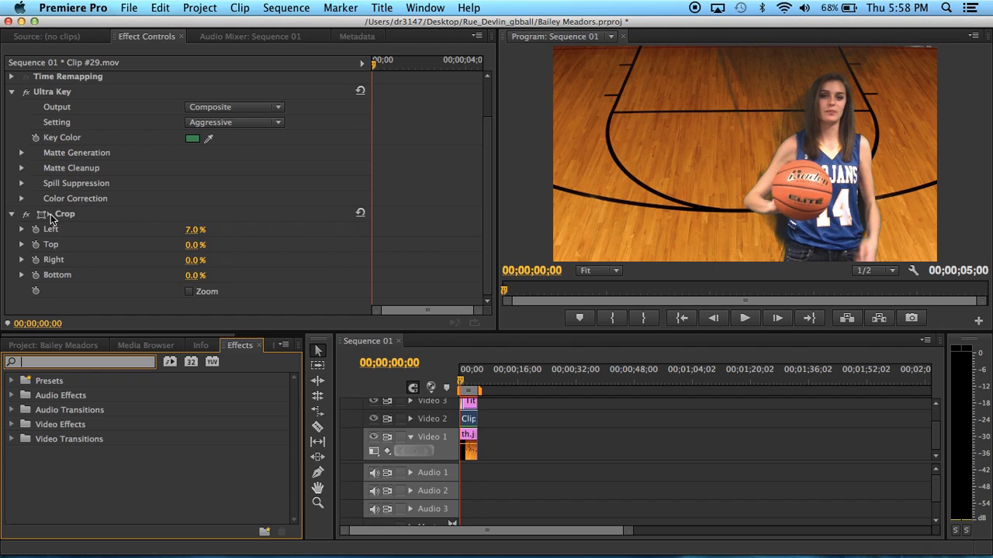
pyautogui.moveTo(149, 146)
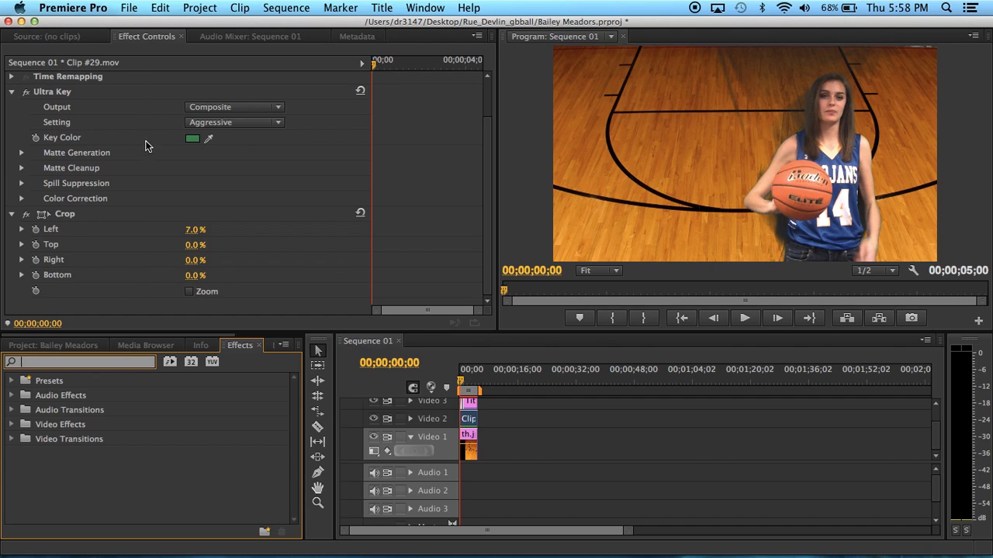
pyautogui.moveTo(147, 165)
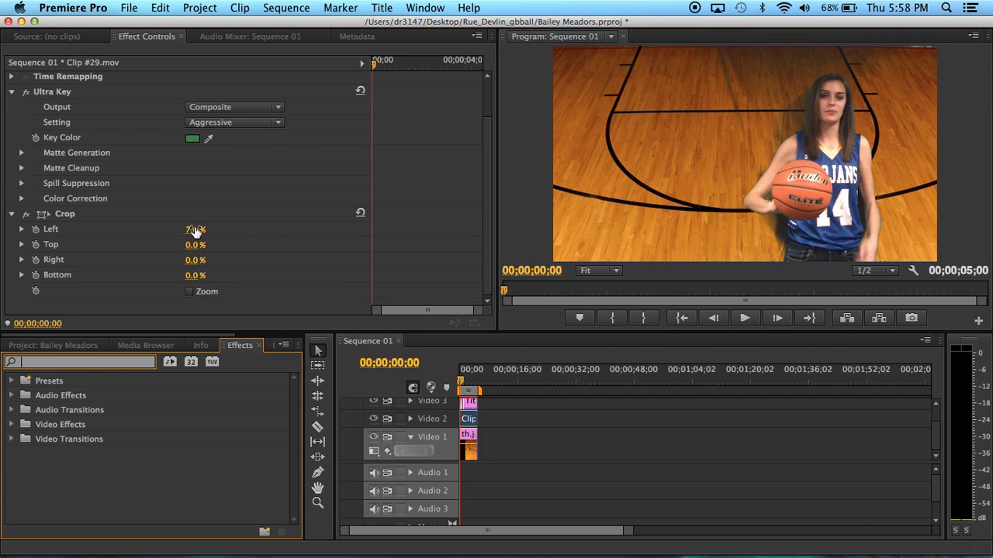
# - Reset the Crop Left value on Clip #29 to 0%
pyautogui.click(194, 229)
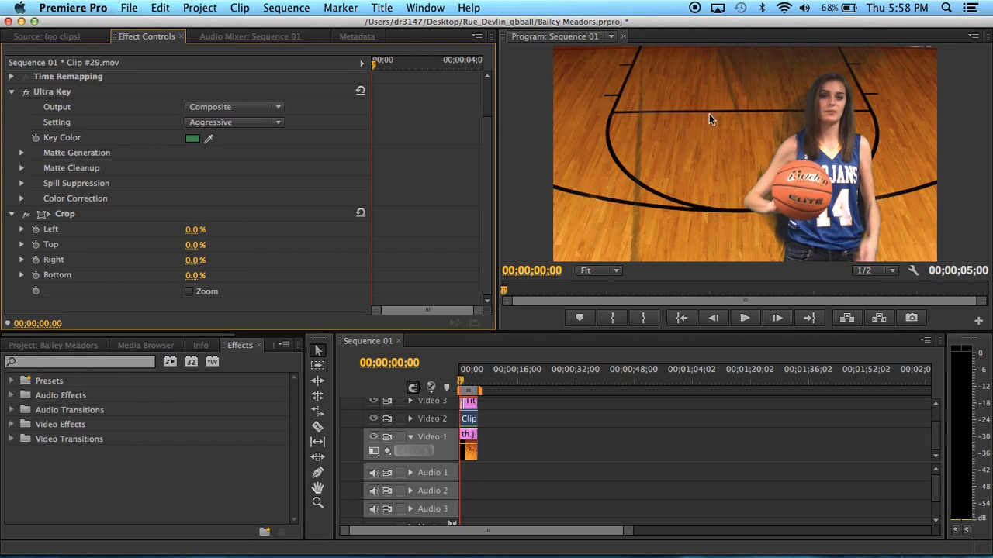
pyautogui.moveTo(664, 143)
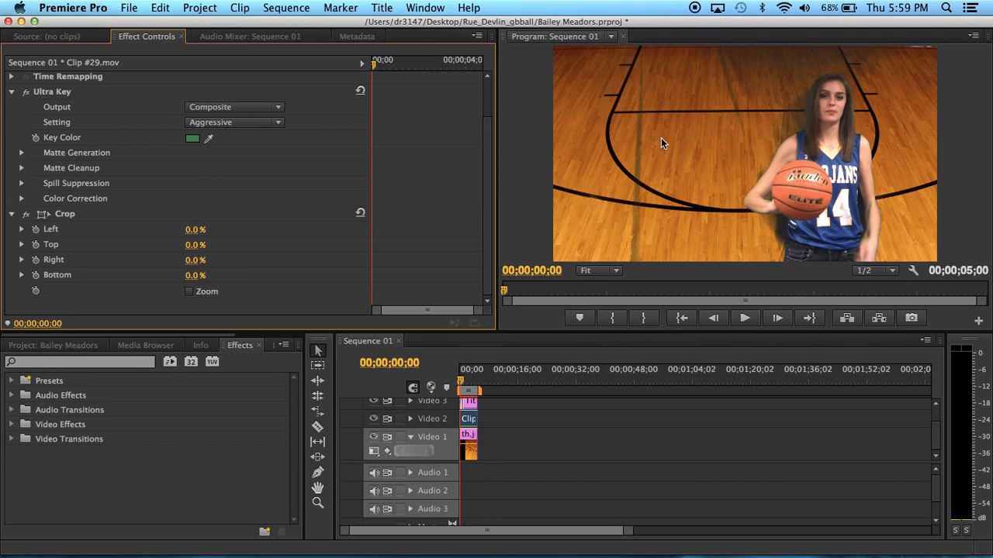
# - Set Clip #29.mov's Crop Left to 7.0%, then select the Title 01 clip
pyautogui.click(469, 401)
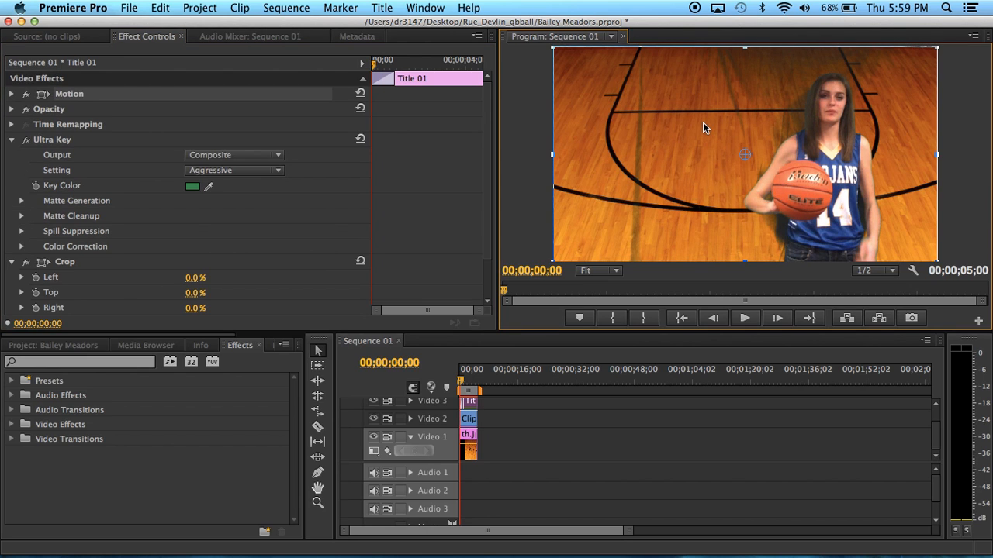
pyautogui.moveTo(665, 118)
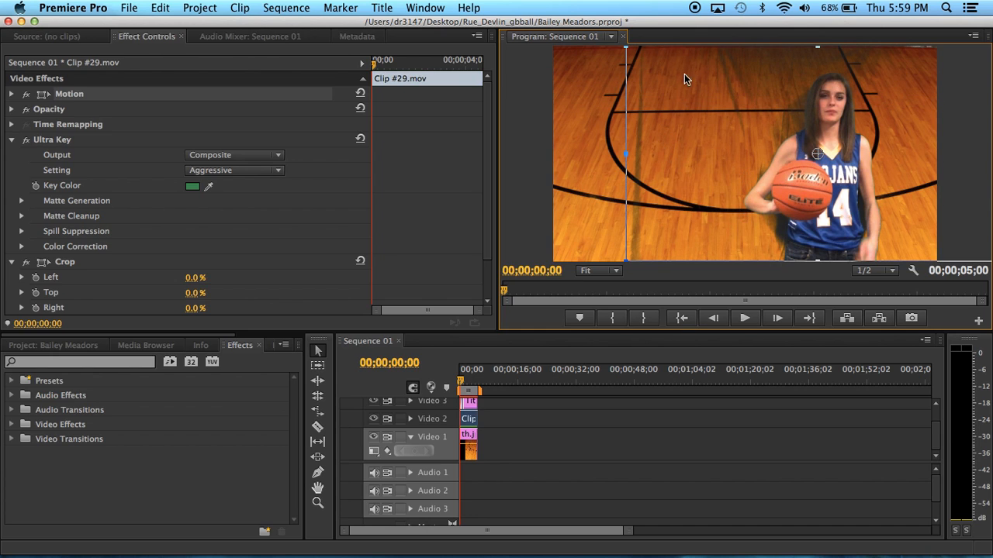
pyautogui.moveTo(624, 152)
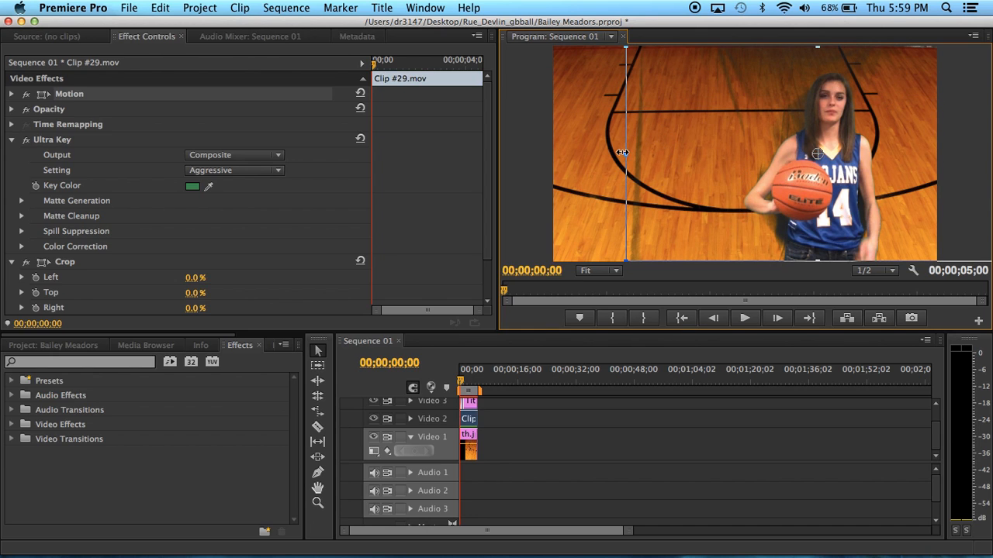
pyautogui.moveTo(659, 117)
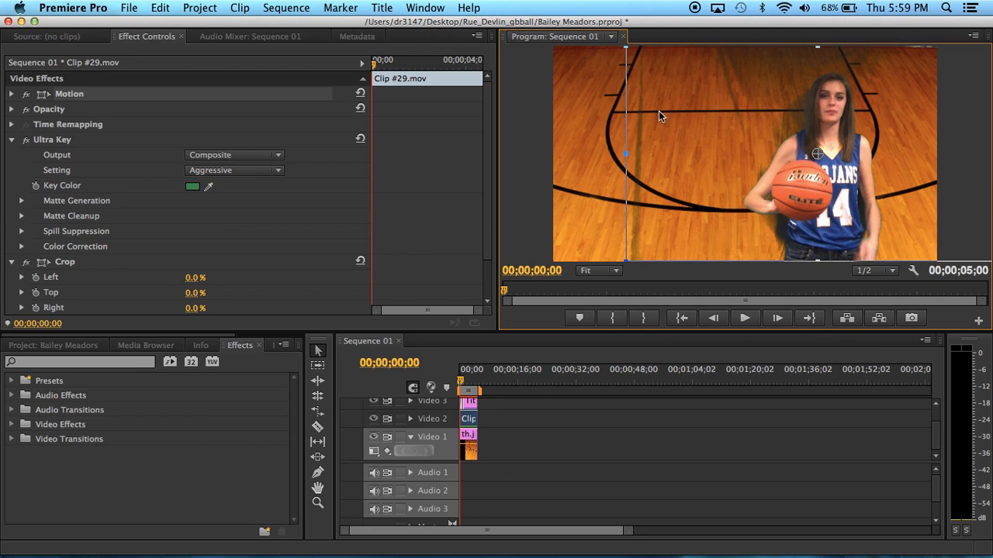
pyautogui.moveTo(712, 242)
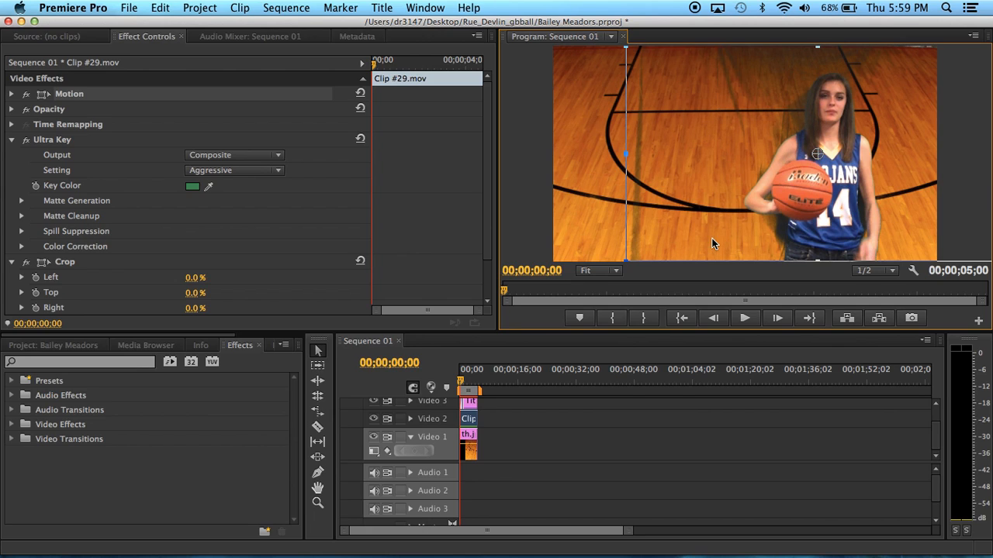
pyautogui.moveTo(676, 189)
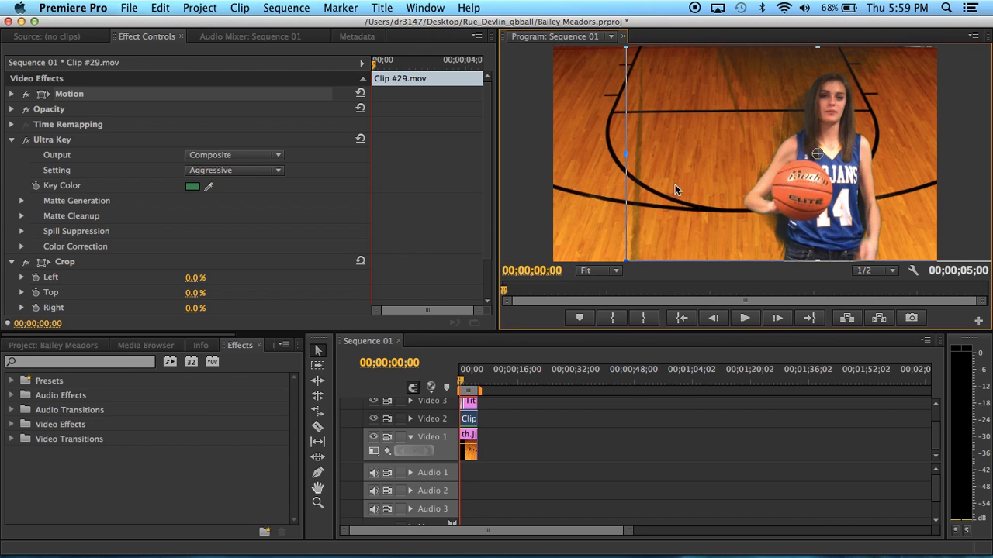
pyautogui.moveTo(639, 255)
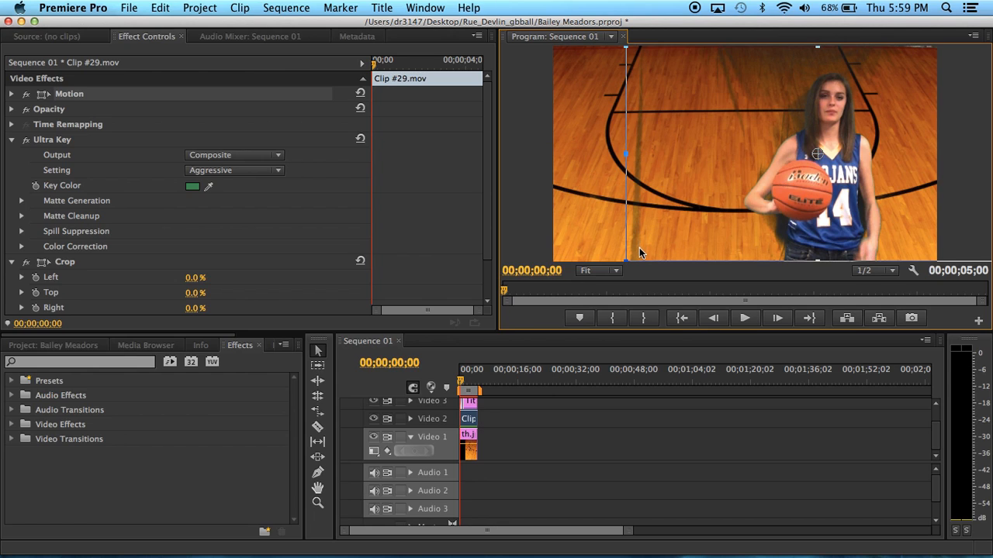
pyautogui.moveTo(642, 233)
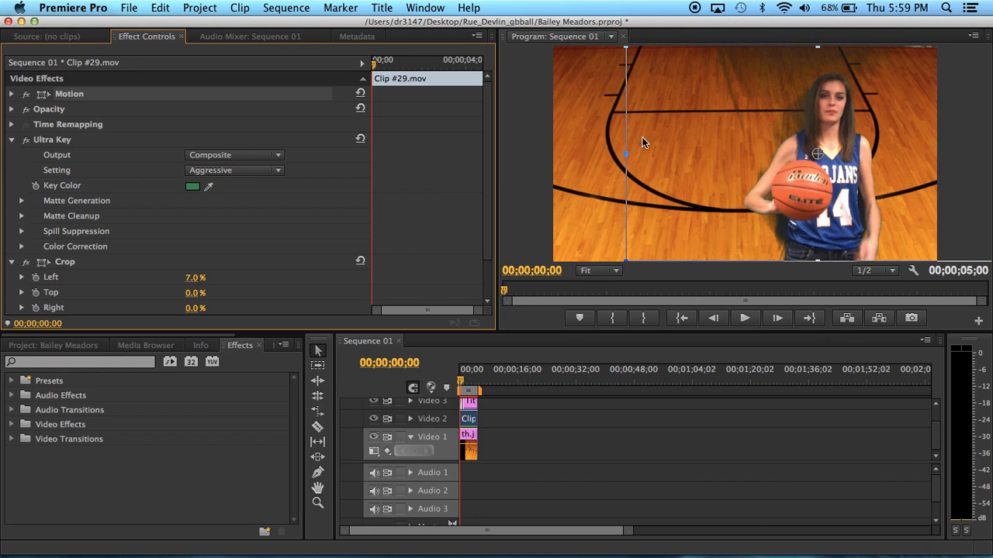
pyautogui.moveTo(643, 146)
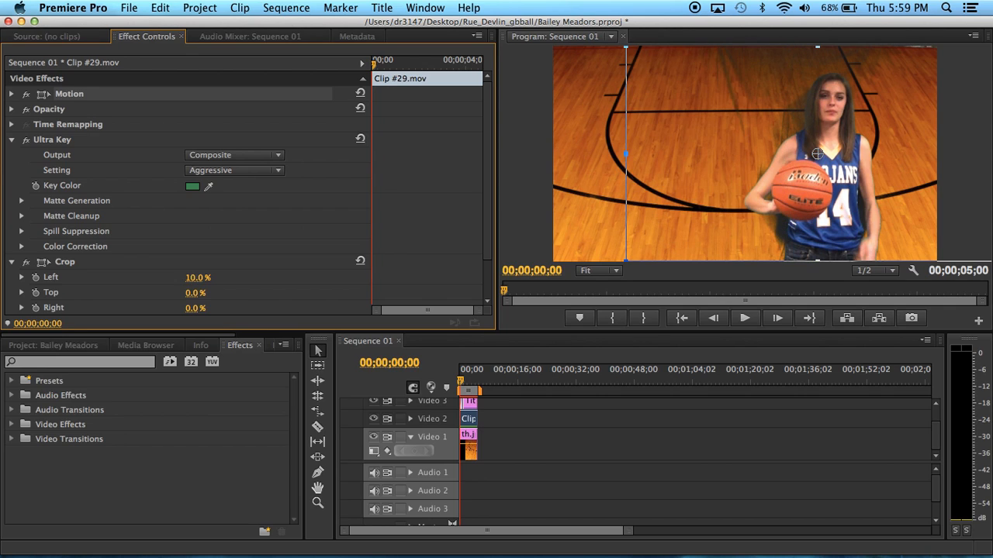
pyautogui.moveTo(199, 276); pyautogui.dragTo(193, 276)
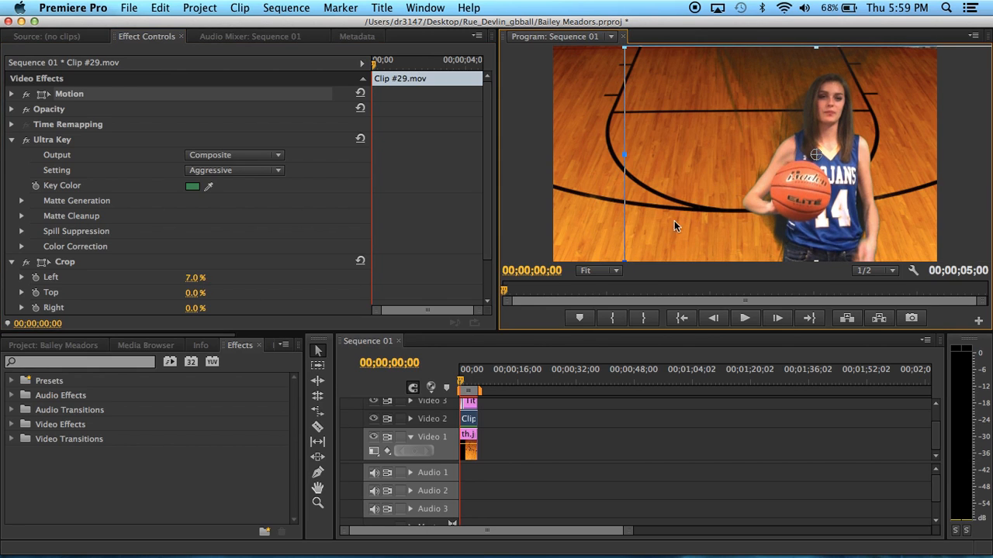
pyautogui.click(468, 400)
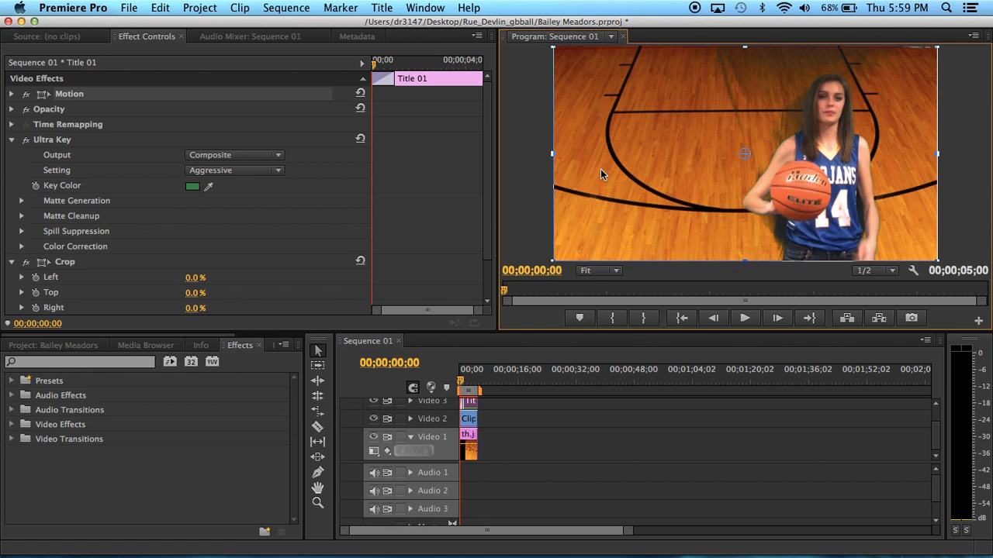
pyautogui.moveTo(636, 199)
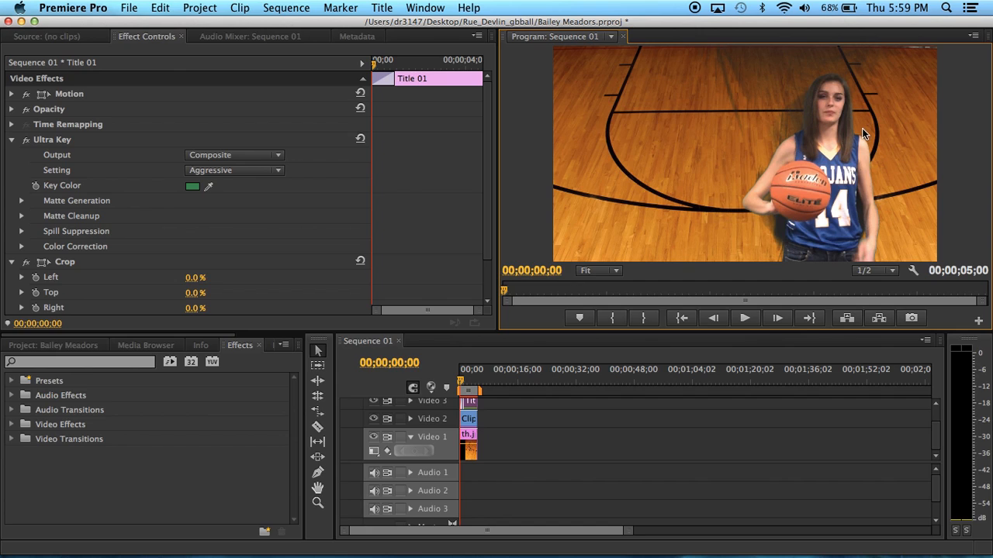
pyautogui.moveTo(807, 167)
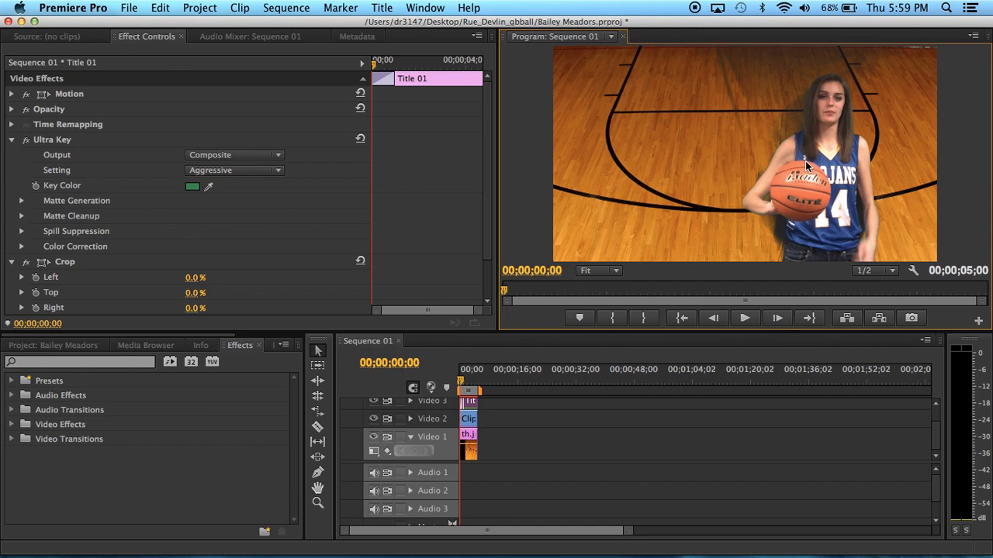
pyautogui.moveTo(527, 273)
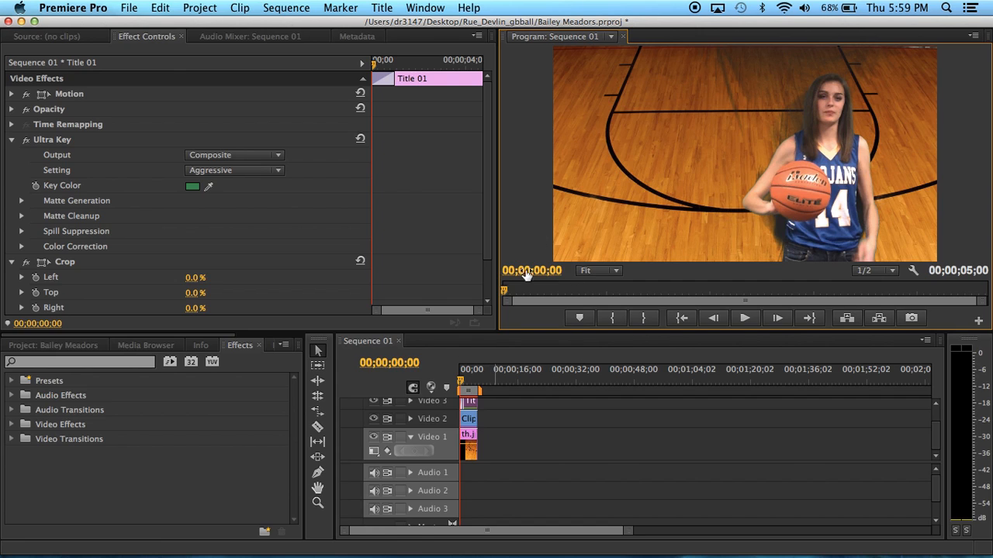
pyautogui.click(743, 318)
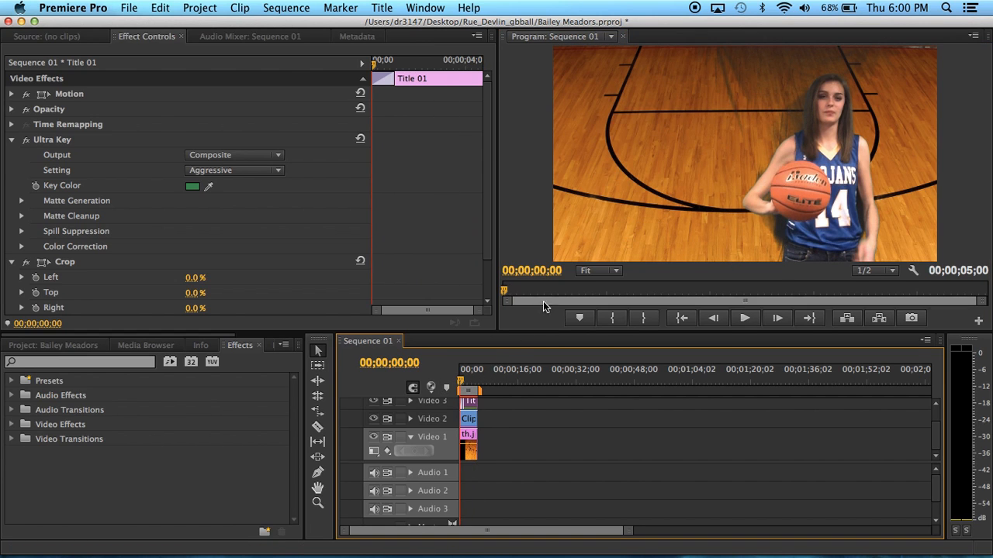
# - Move the playhead to about 00;00;02;06 to preview the title over the player
pyautogui.click(468, 386)
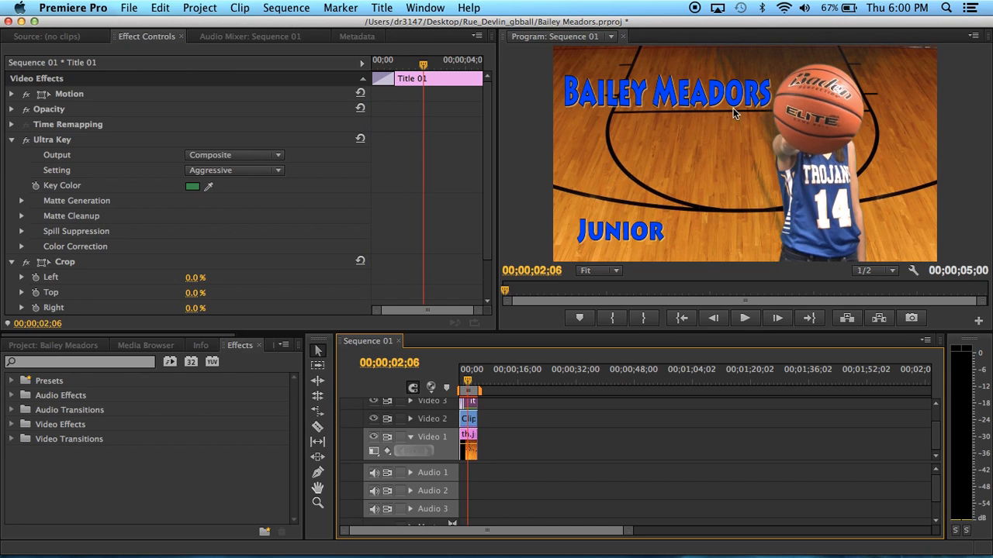
pyautogui.moveTo(620, 130)
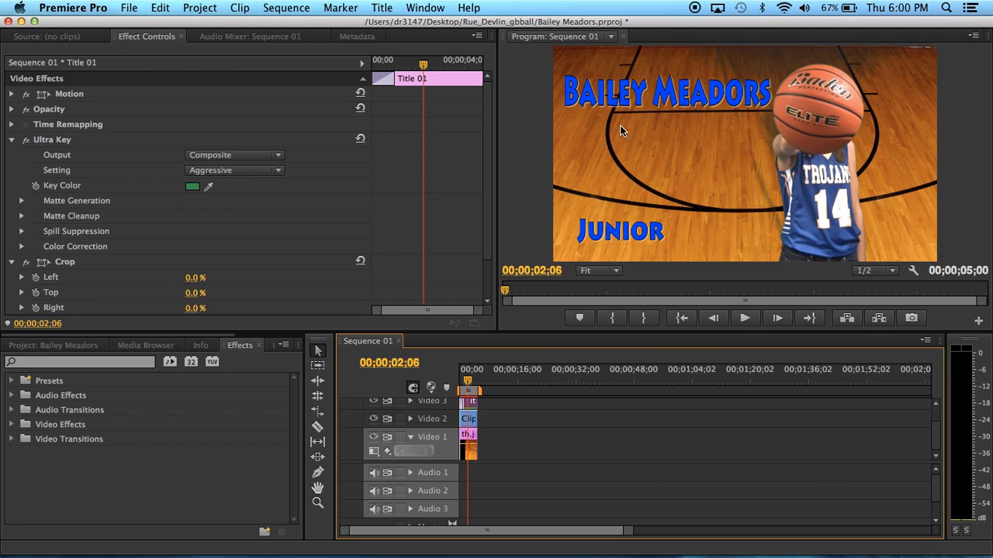
pyautogui.moveTo(829, 143)
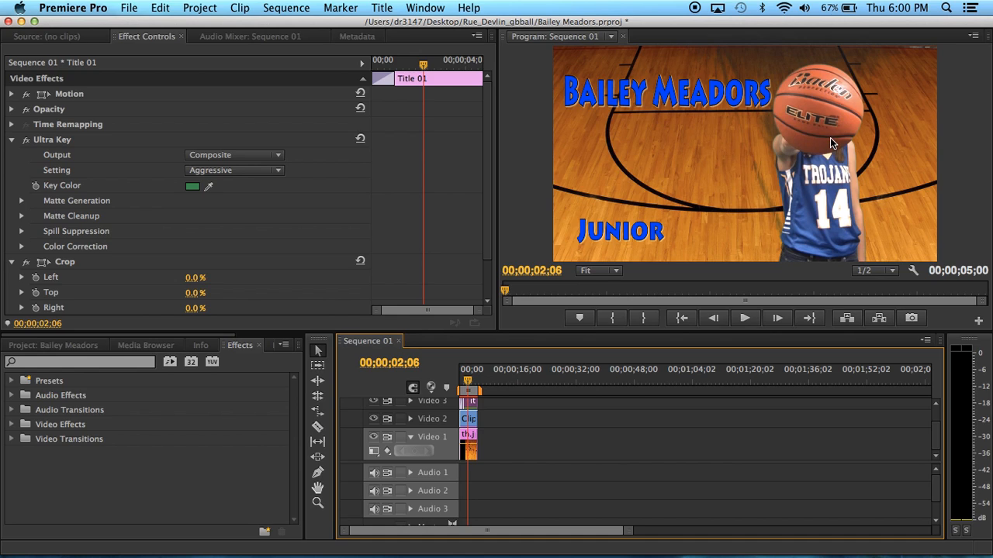
pyautogui.moveTo(827, 160)
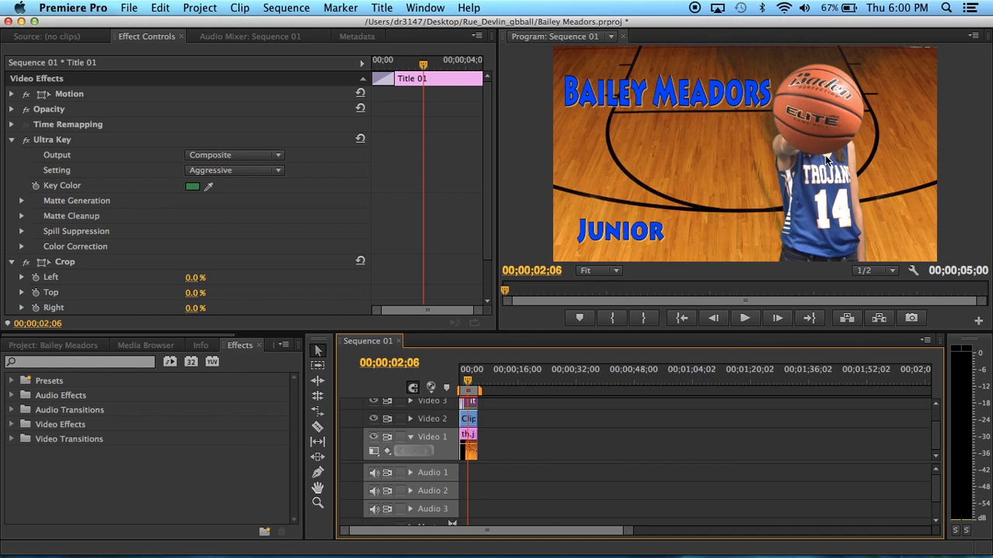
pyautogui.moveTo(644, 105)
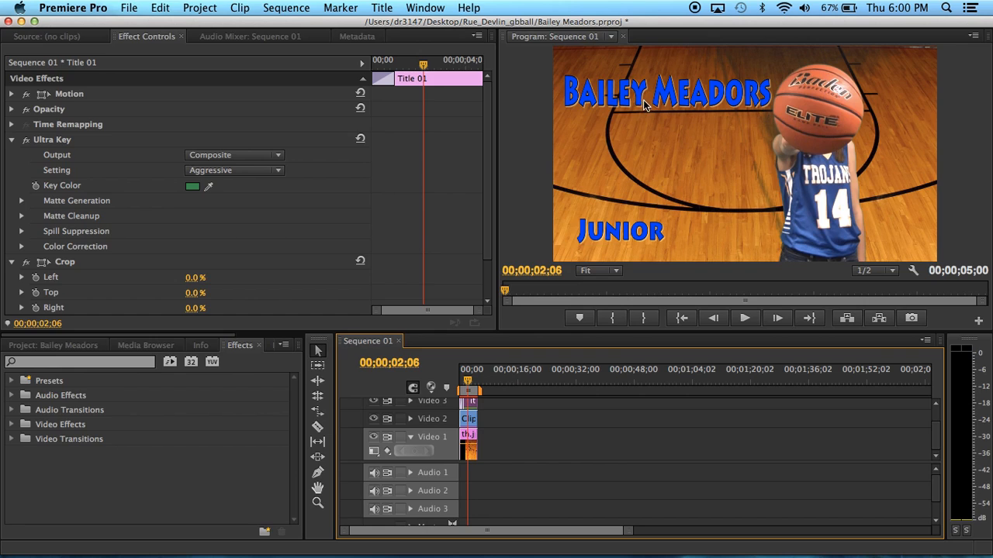
pyautogui.moveTo(783, 118)
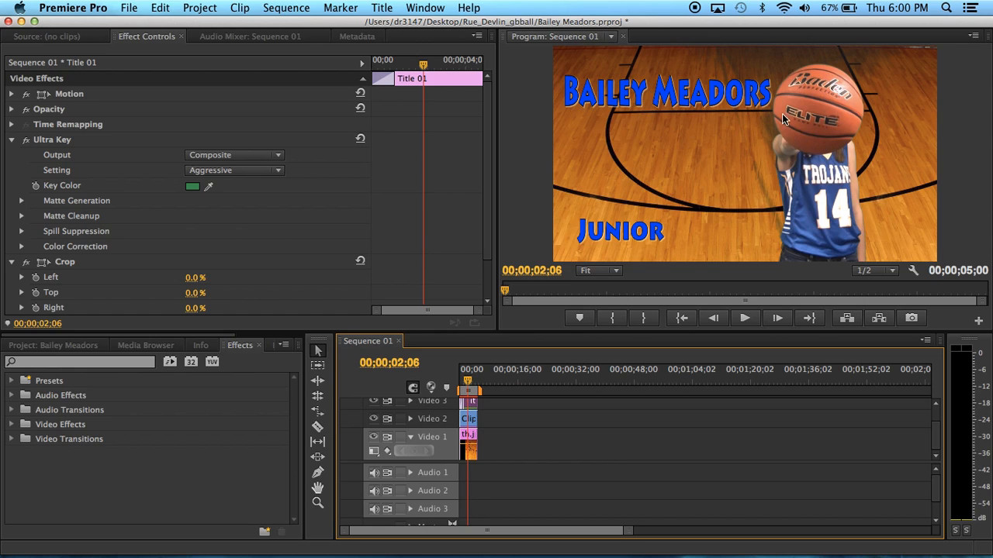
pyautogui.moveTo(589, 87)
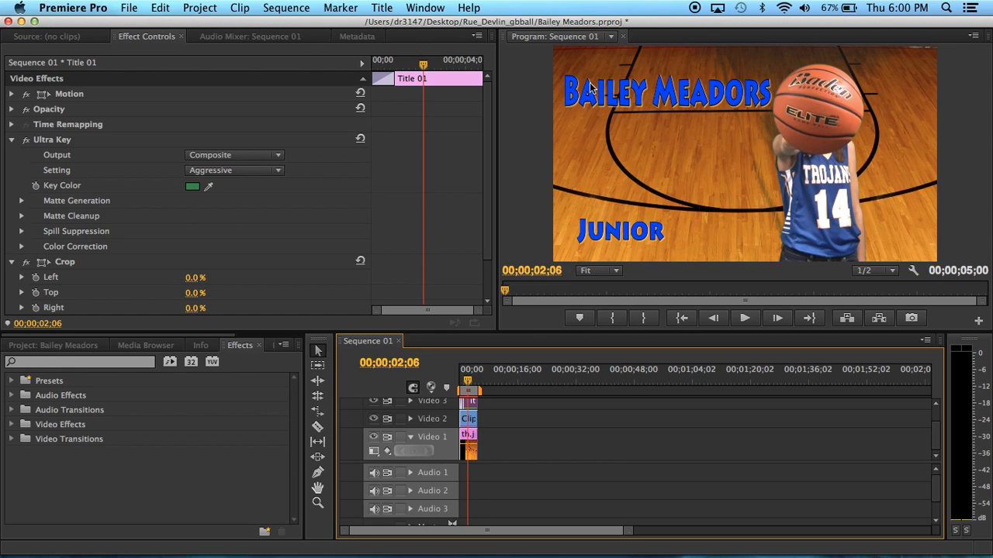
pyautogui.moveTo(503, 380)
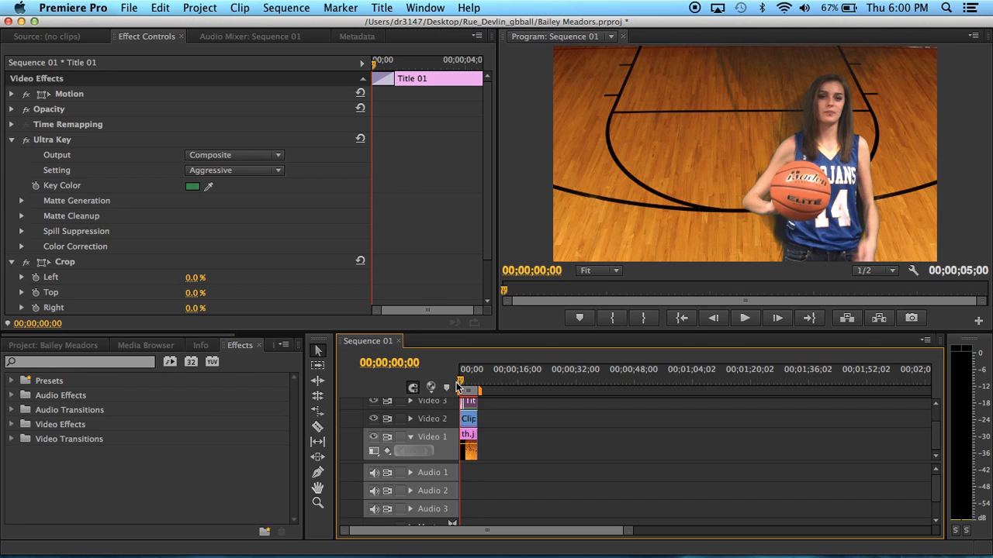
pyautogui.moveTo(488, 236)
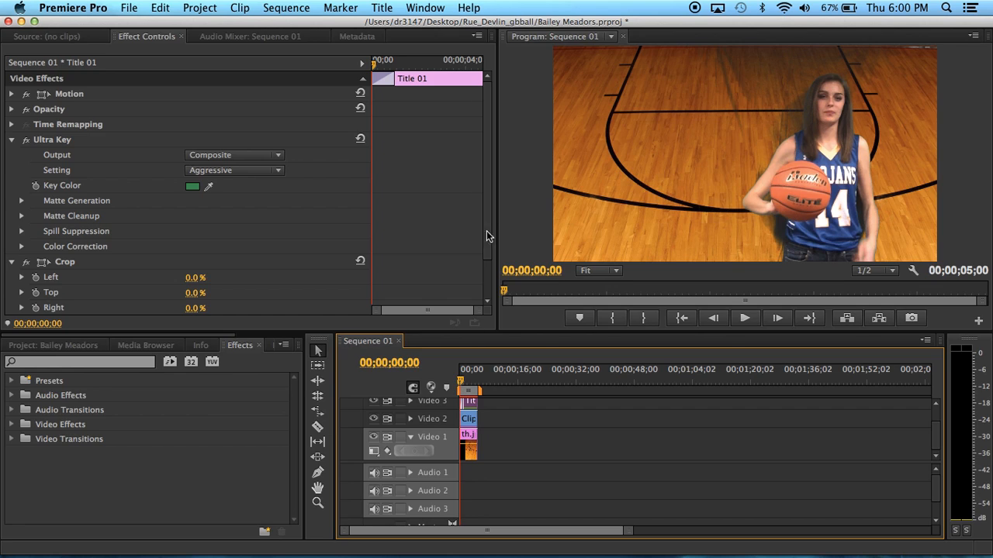
pyautogui.moveTo(375, 63)
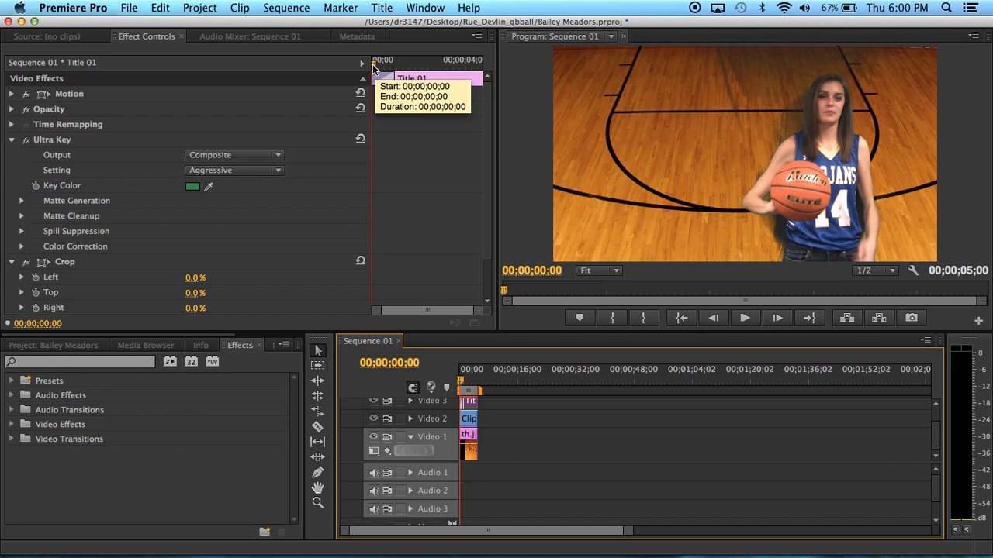